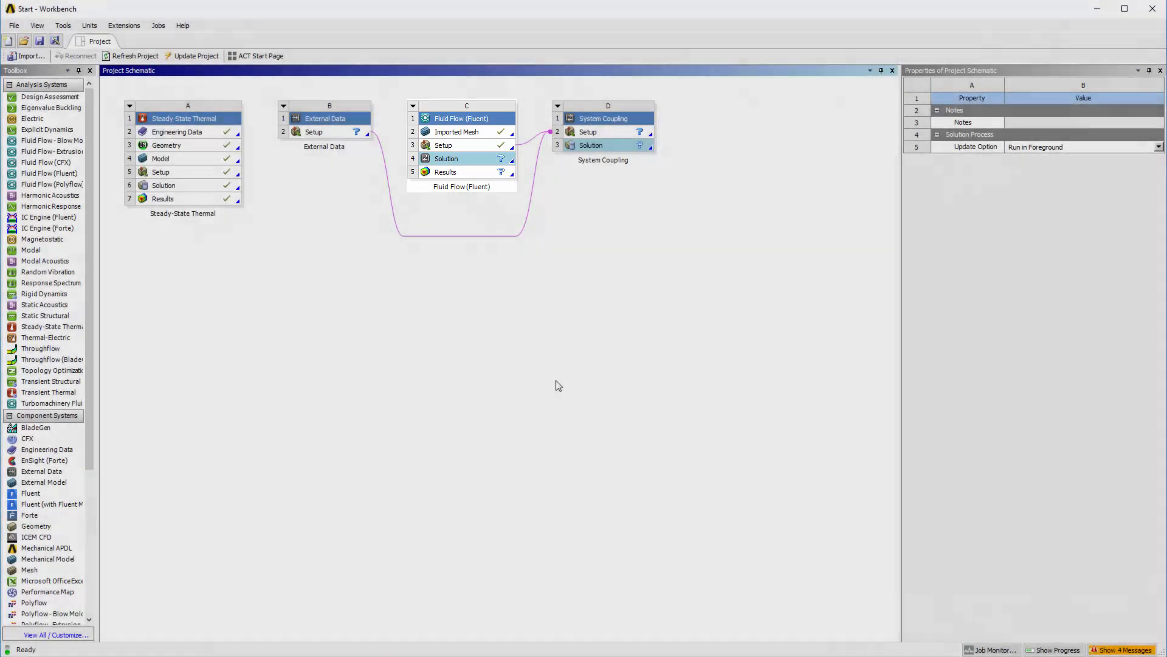
Step: Launch Mechanical on the coil model's steady-state thermal analysis from the Setup cell
left_click(603, 118)
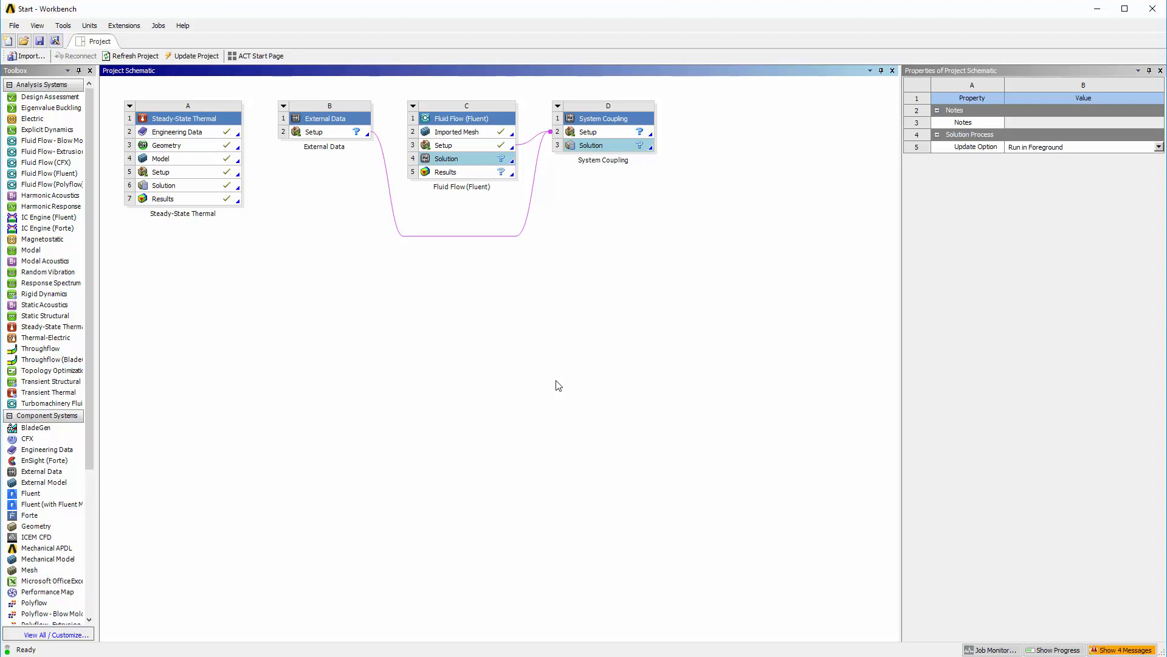
mouse_move(394, 278)
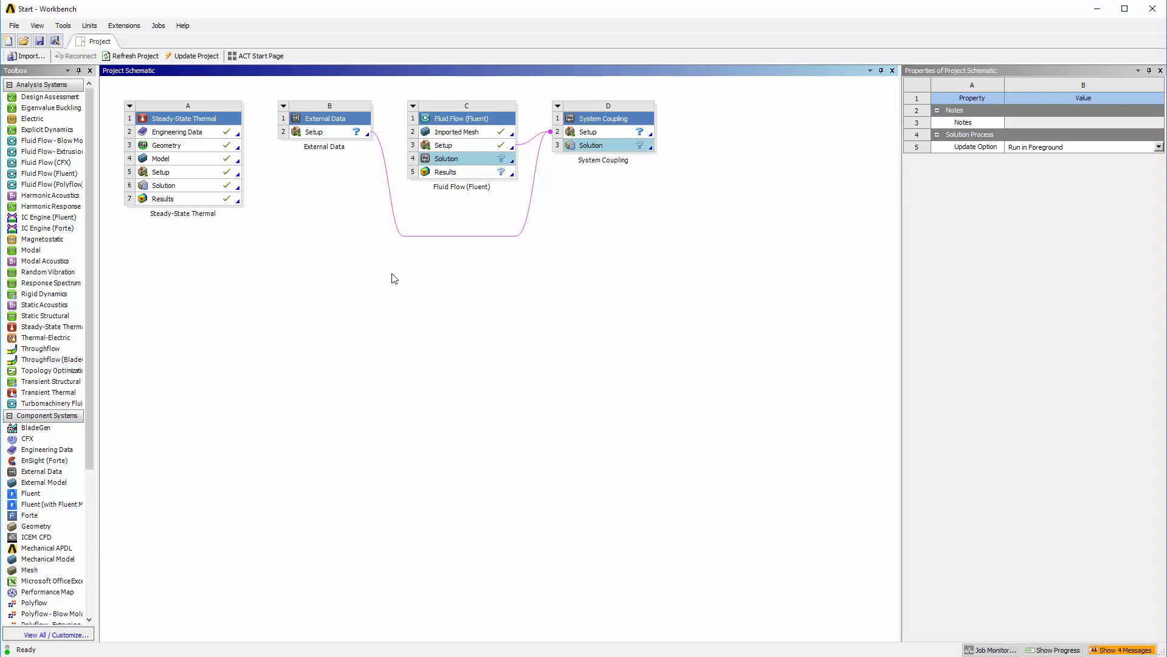
double_click(161, 171)
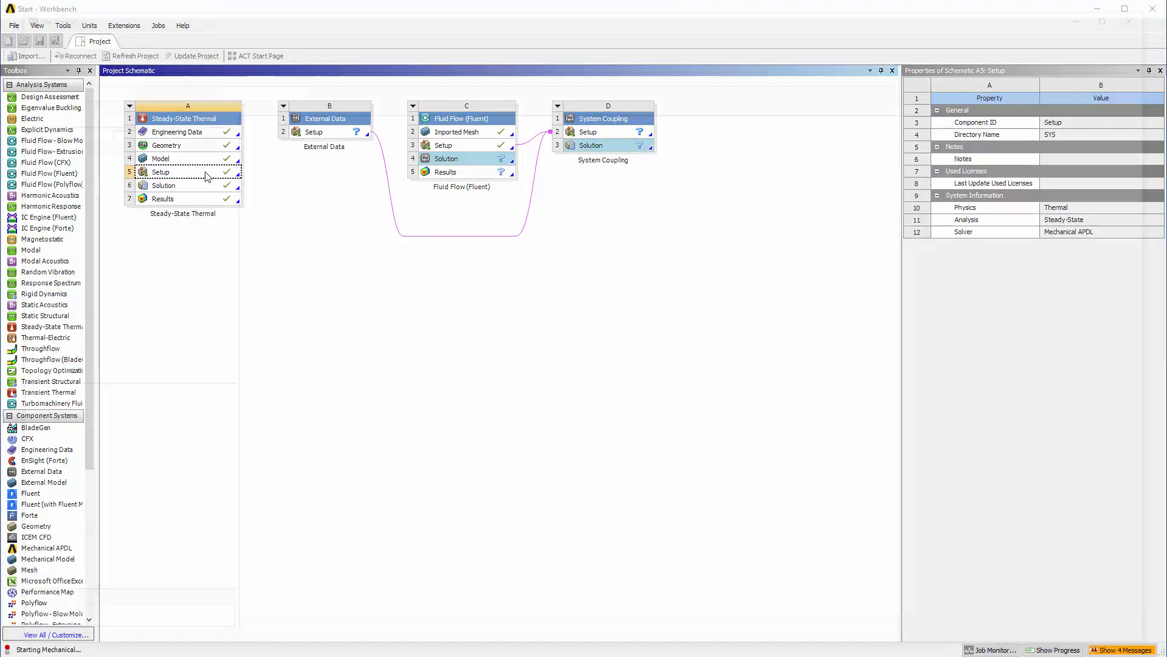
double_click(187, 158)
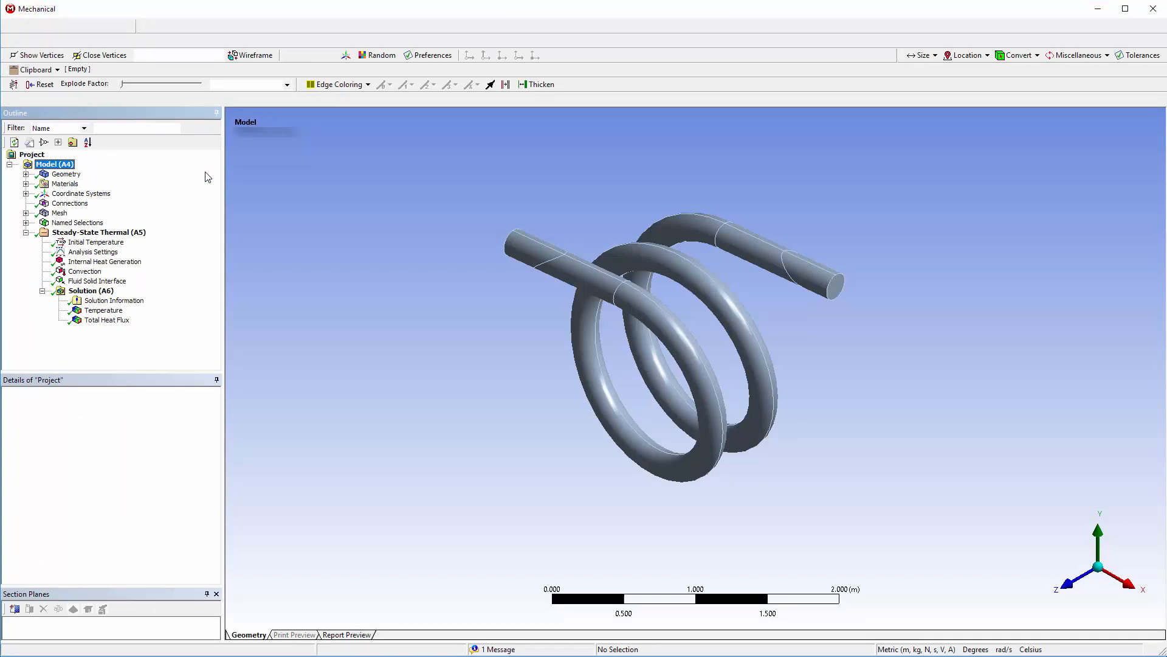
Step: Show the thermal analysis loads and inspect its 250 °C initial temperature
left_click(97, 231)
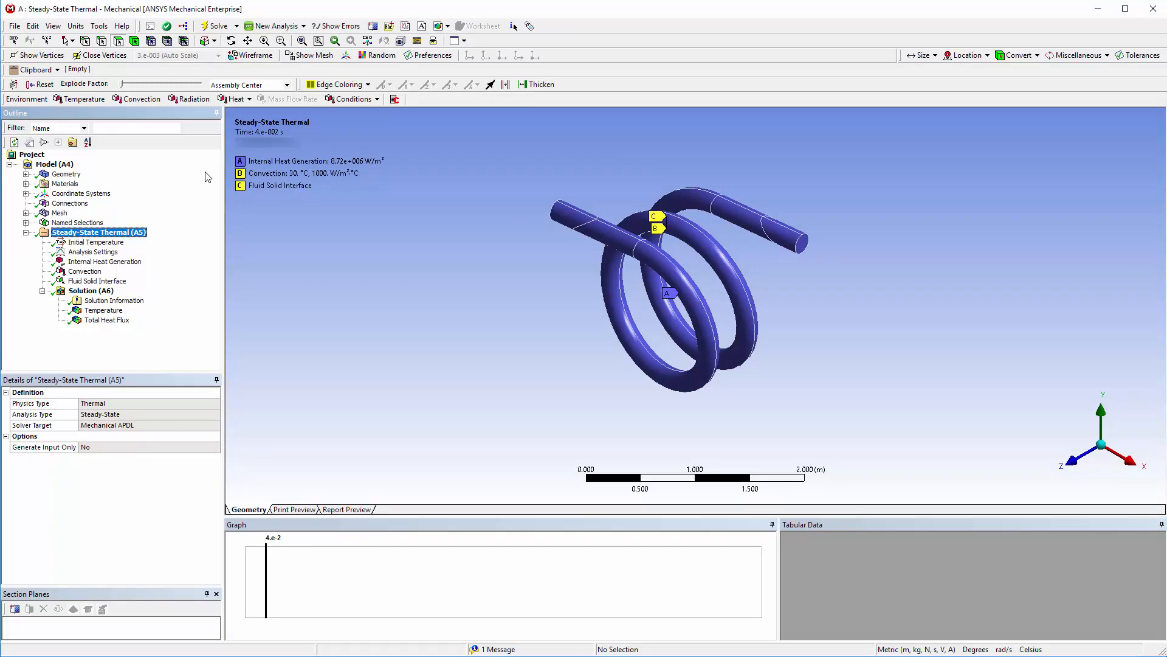
left_click(95, 242)
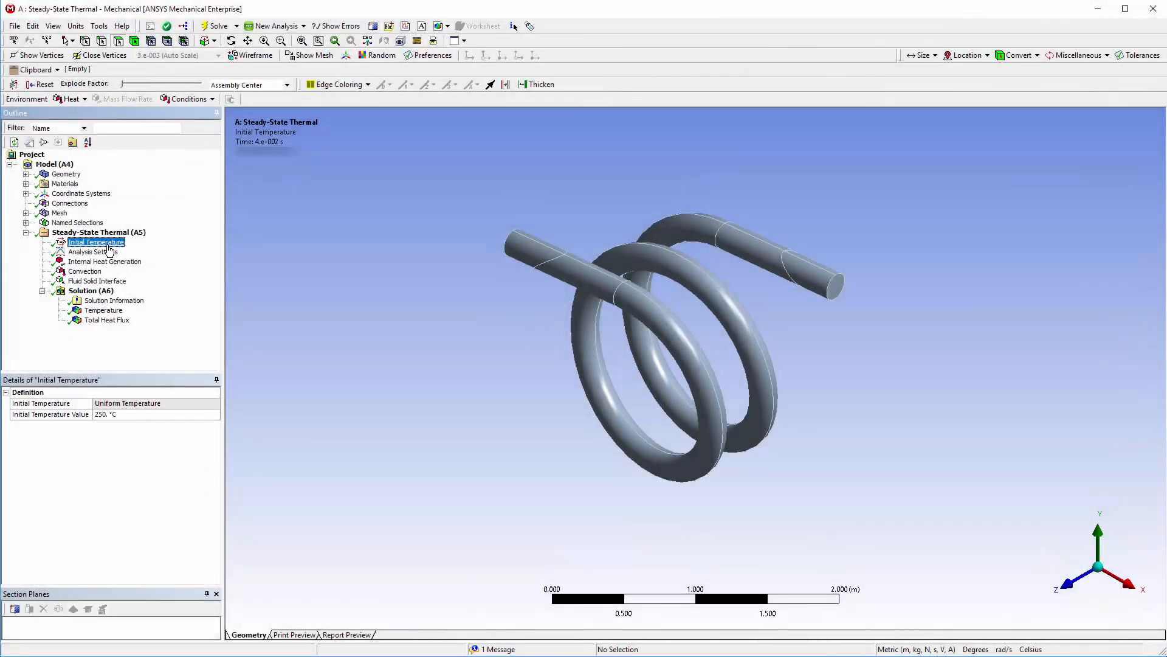
left_click(104, 261)
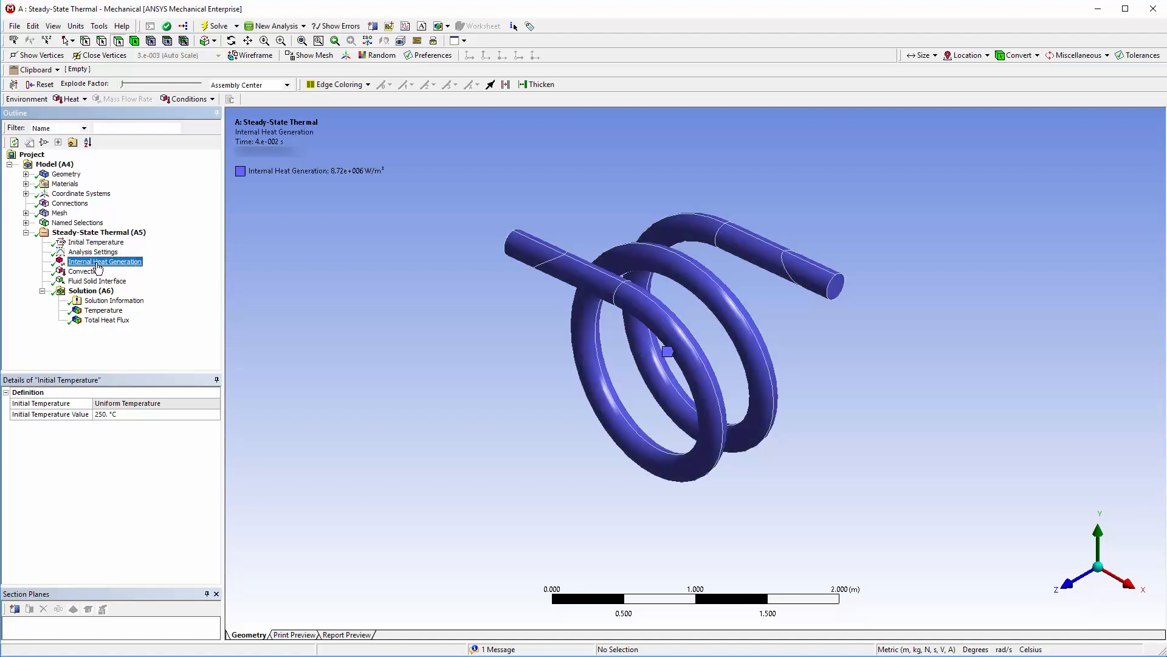
left_click(104, 261)
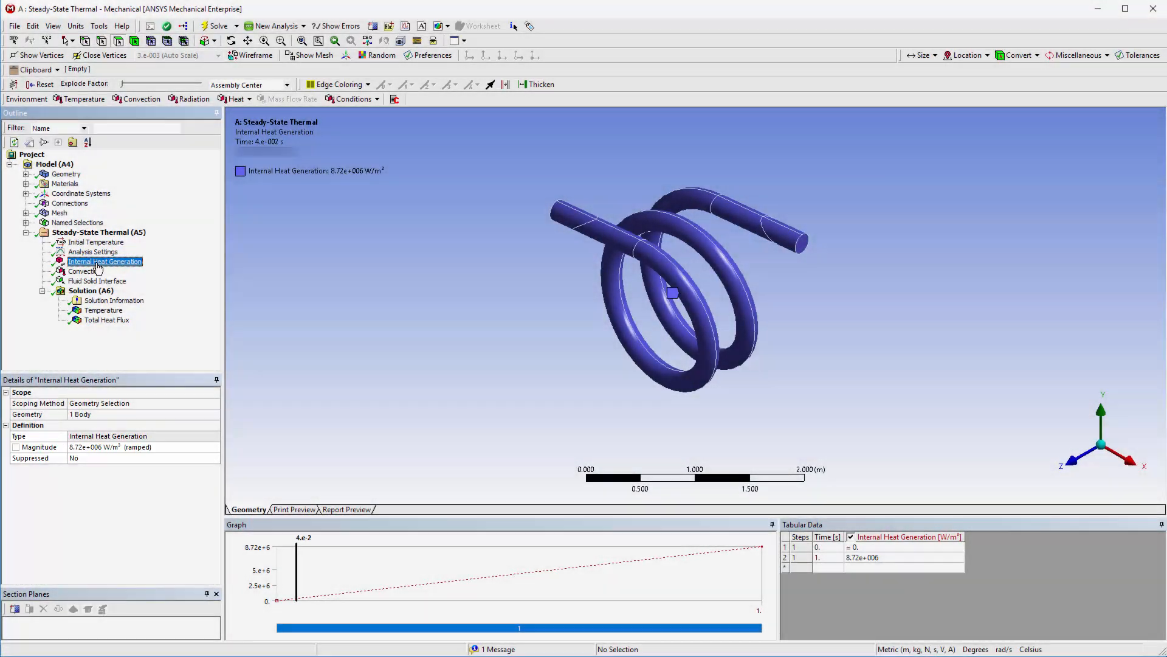
left_click(88, 271)
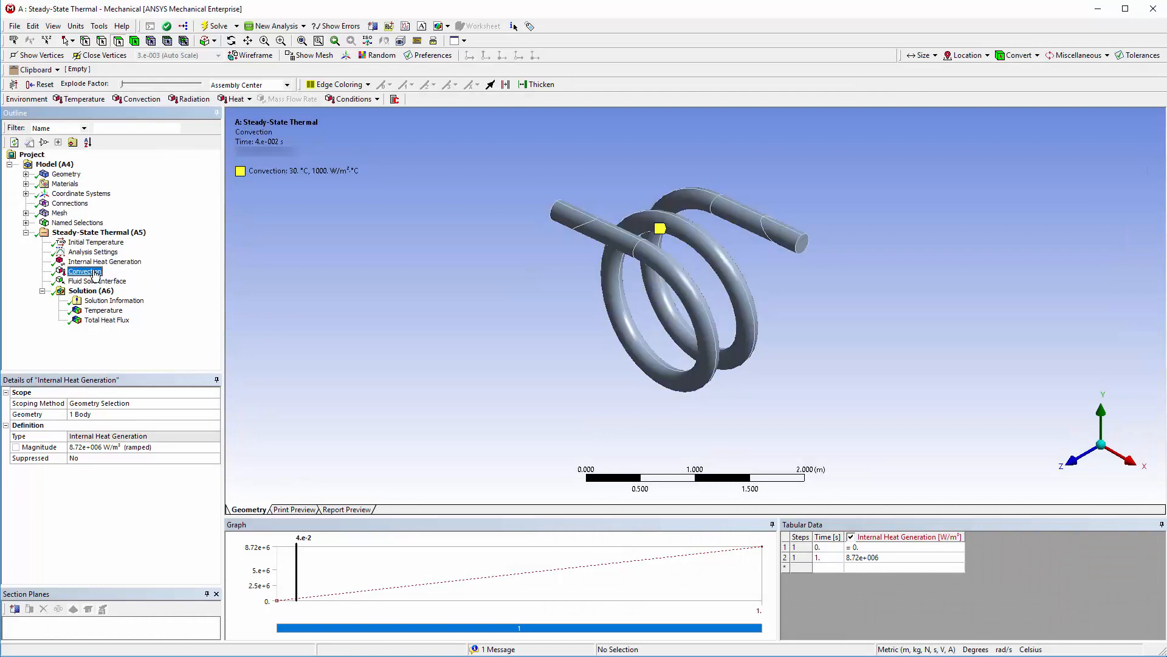
left_click(77, 271)
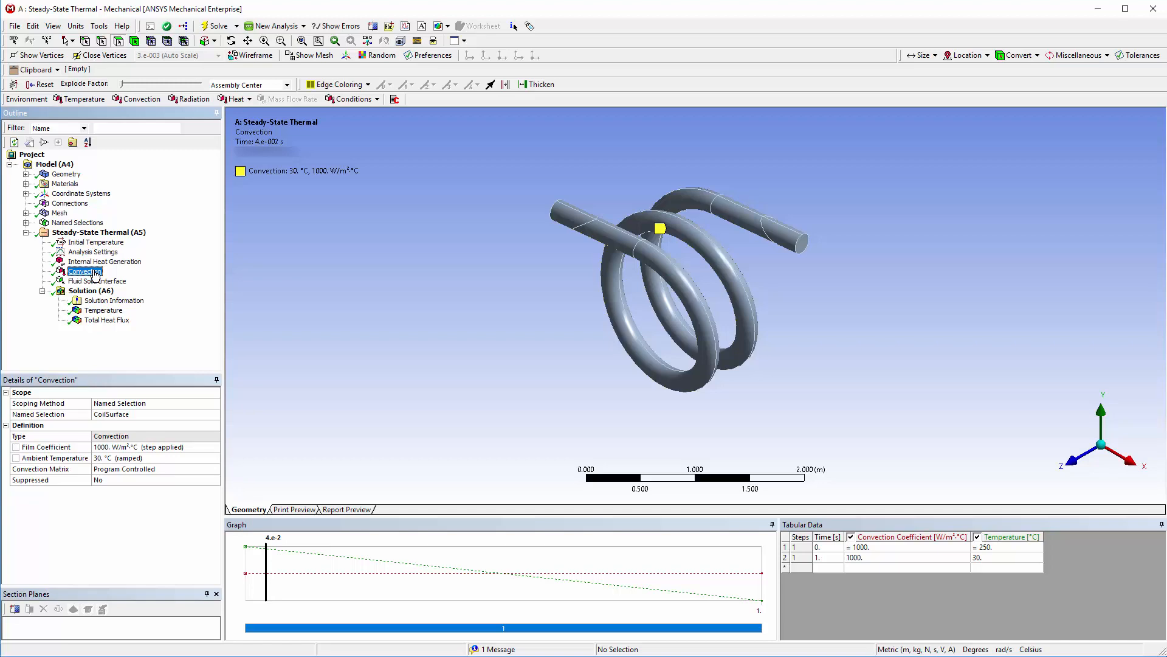
left_click(92, 251)
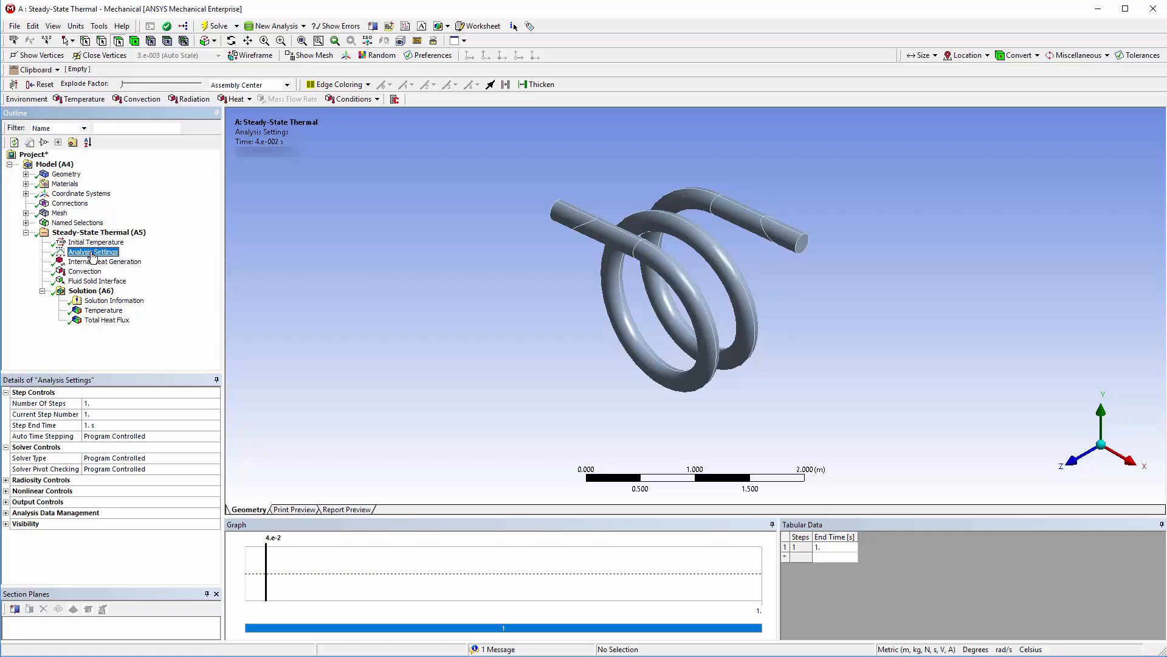
Step: View the fluid-solid interface on the coil surface, then close Mechanical back to the schematic
left_click(97, 280)
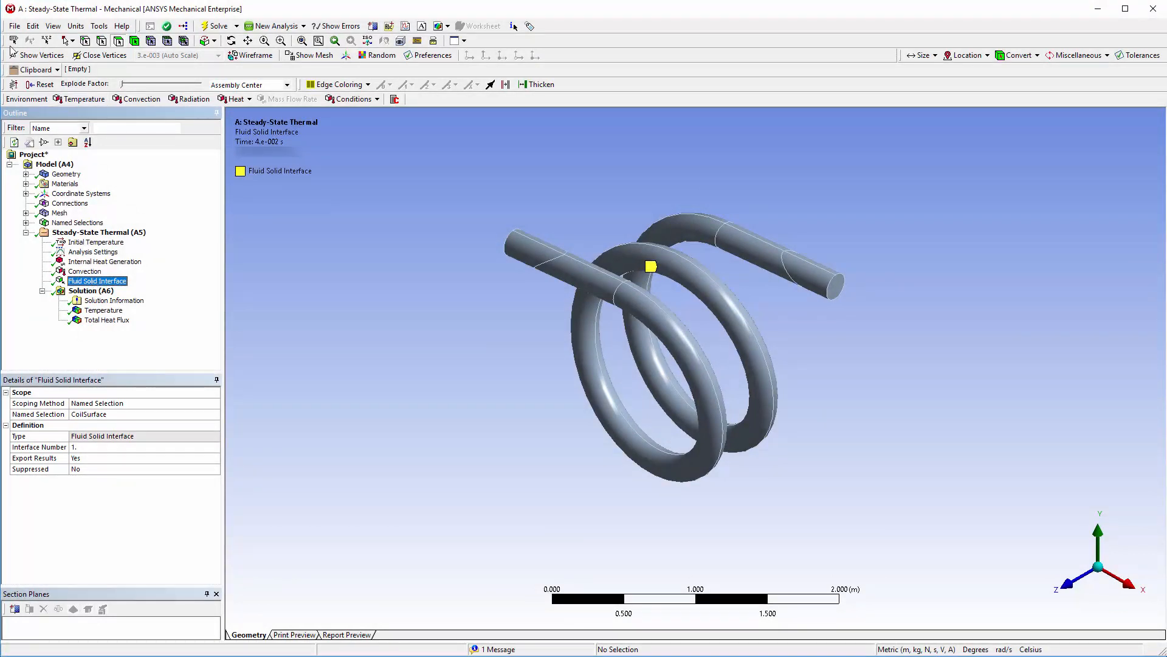
left_click(14, 25)
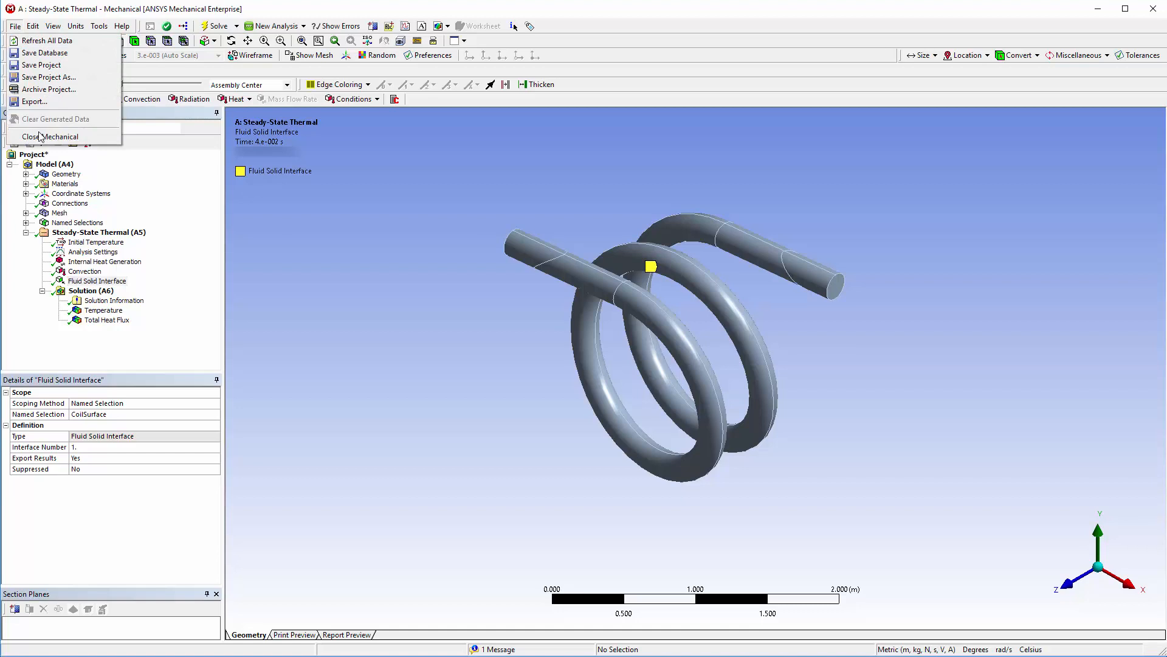
left_click(51, 137)
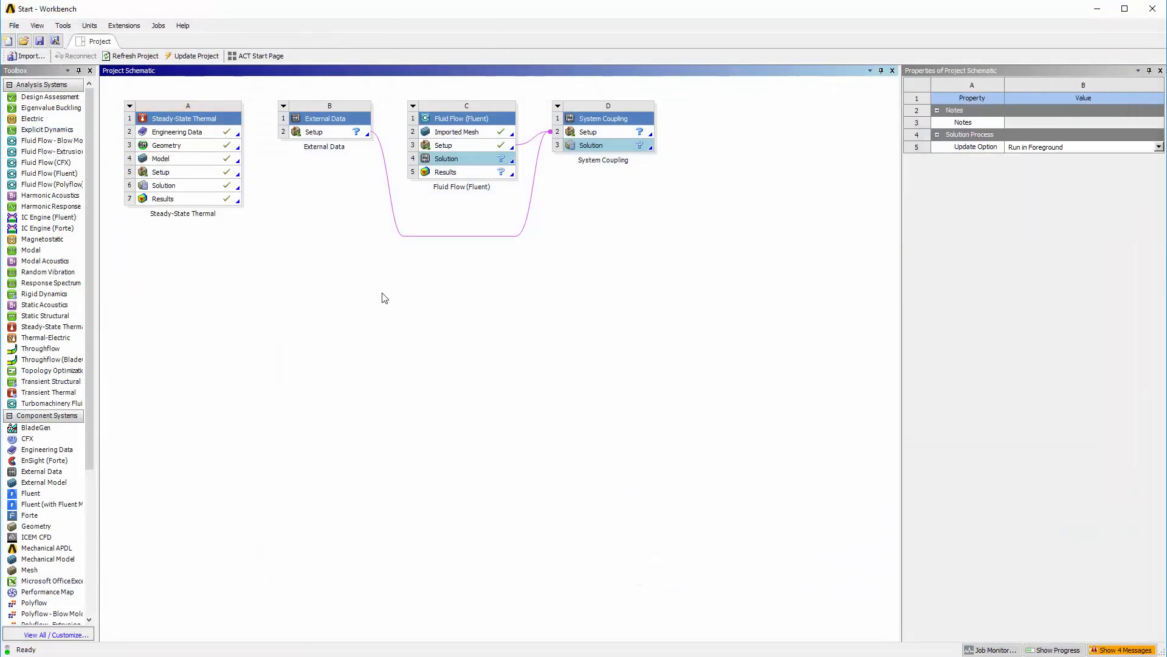
left_click(314, 132)
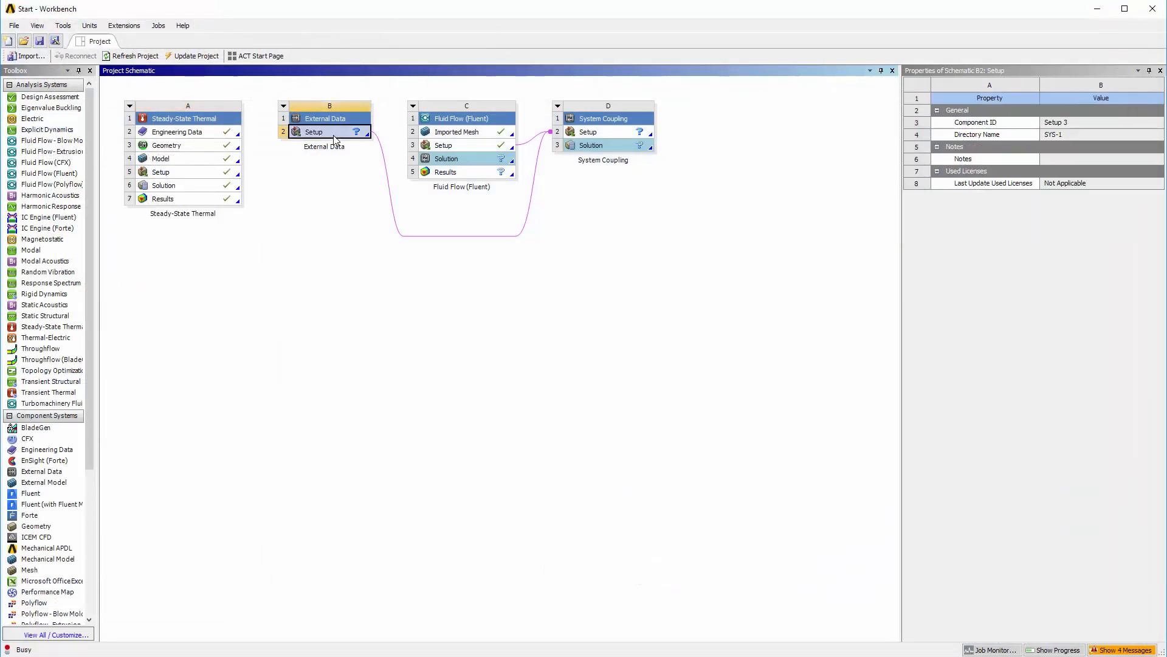
Step: Add fsin_1.axdt as the External Data source and return to the project schematic
double_click(314, 132)
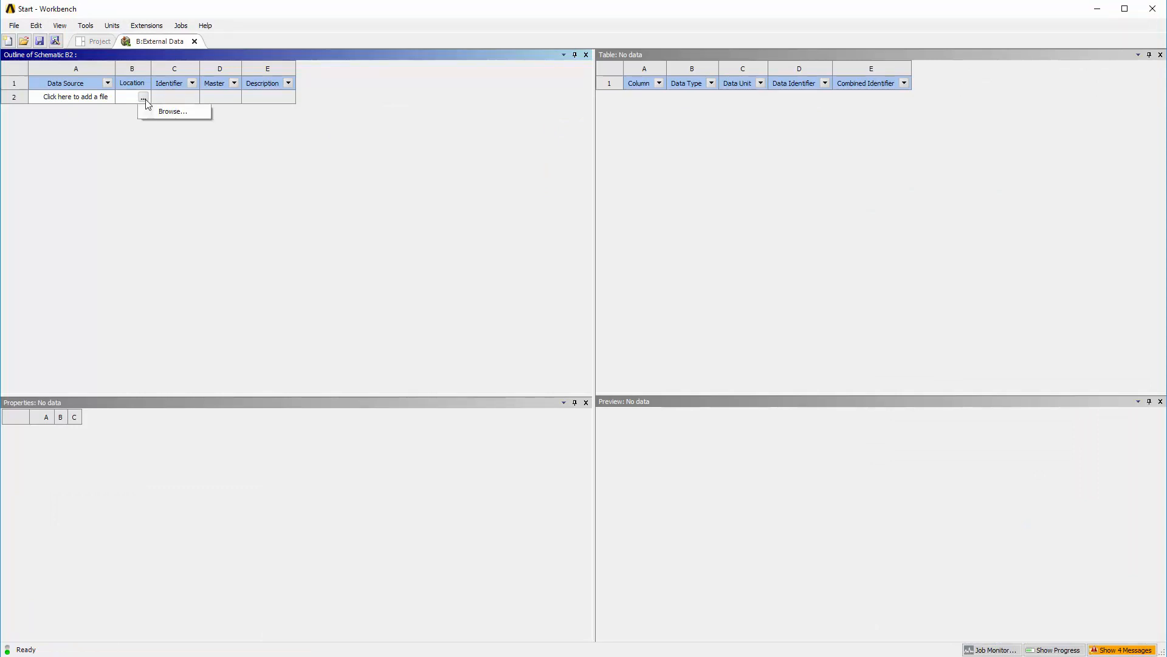
left_click(171, 112)
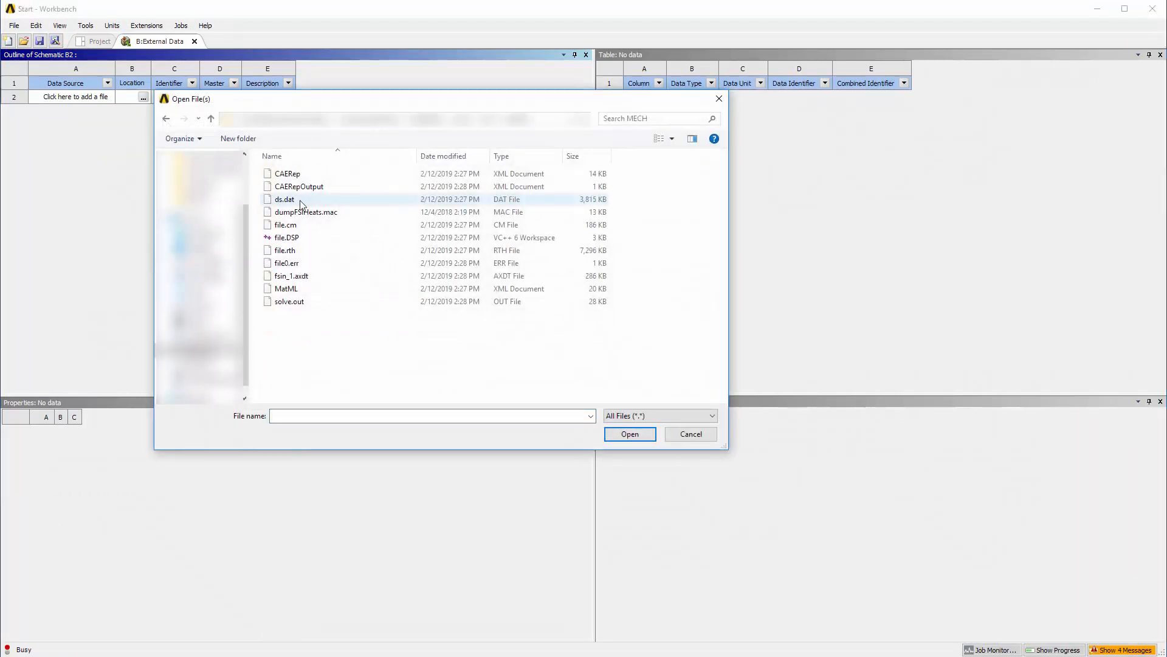
left_click(290, 276)
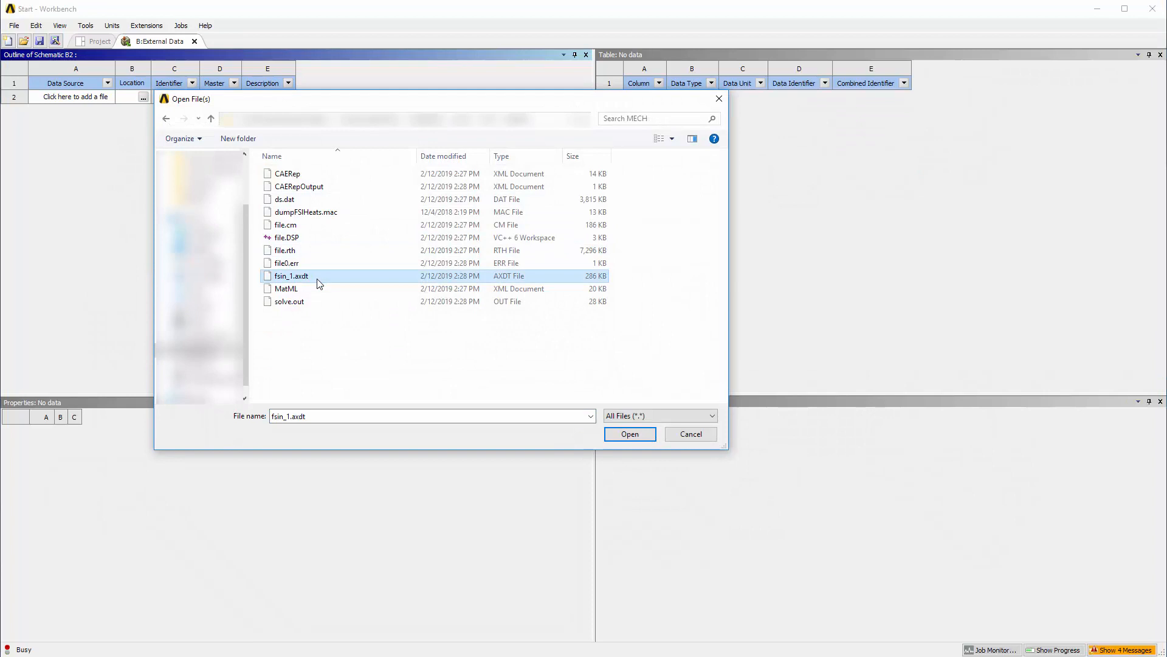
left_click(629, 433)
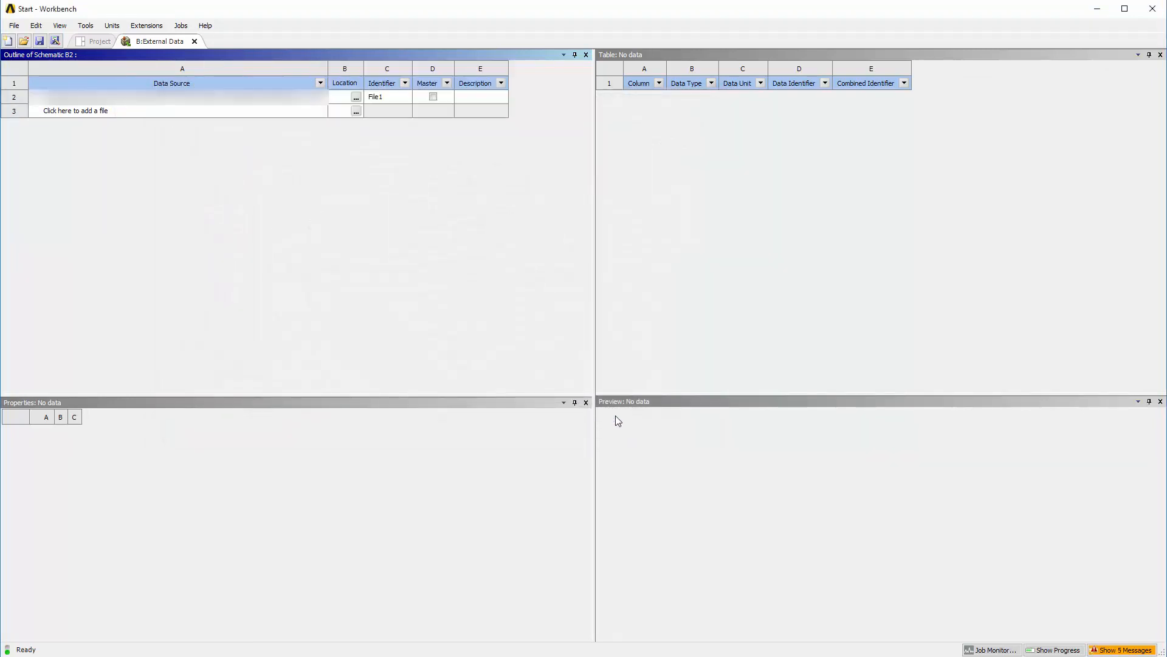
left_click(99, 41)
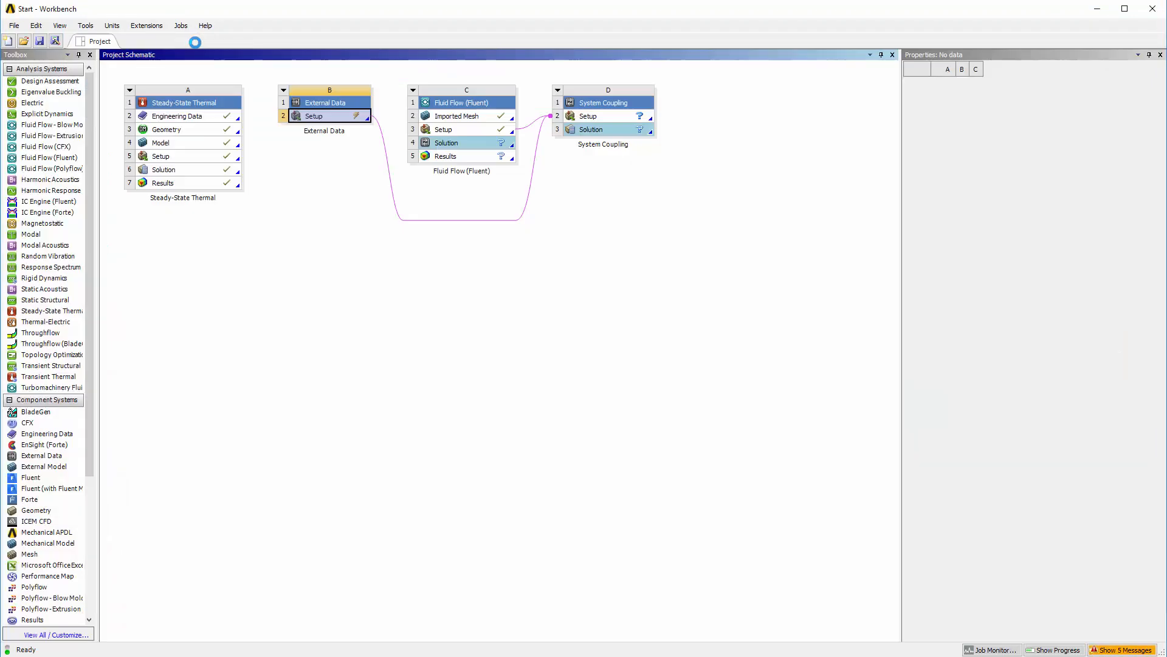
Step: Launch Fluent and review the inflow and outflow boundary condition settings unchanged
left_click(314, 116)
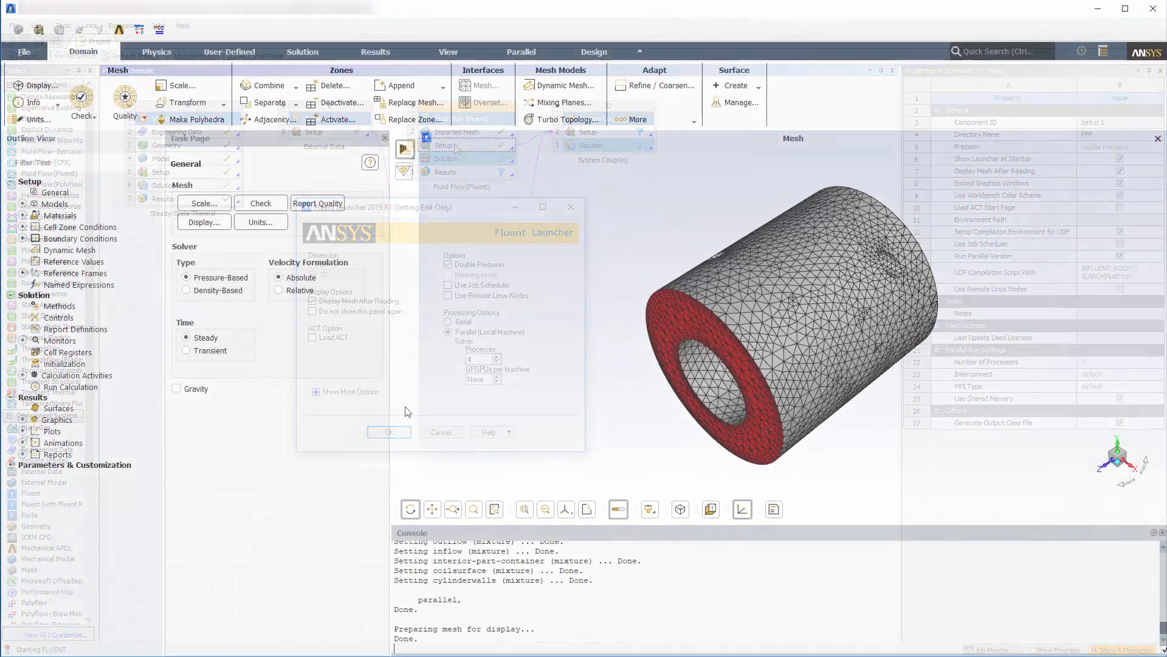
left_click(388, 432)
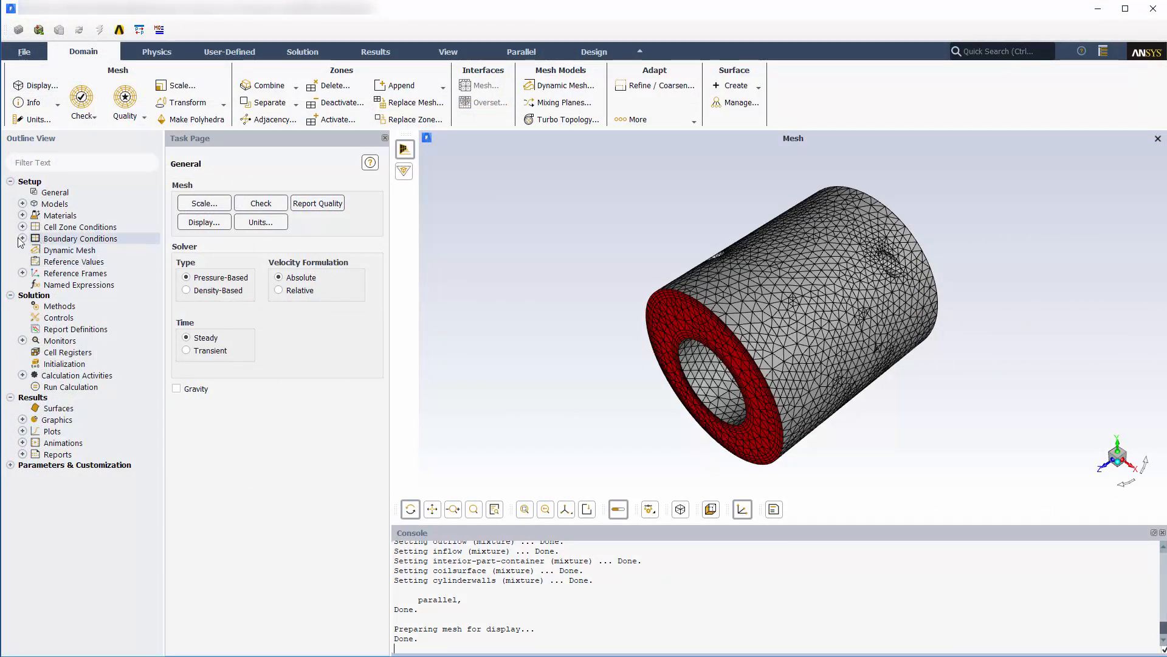
left_click(24, 238)
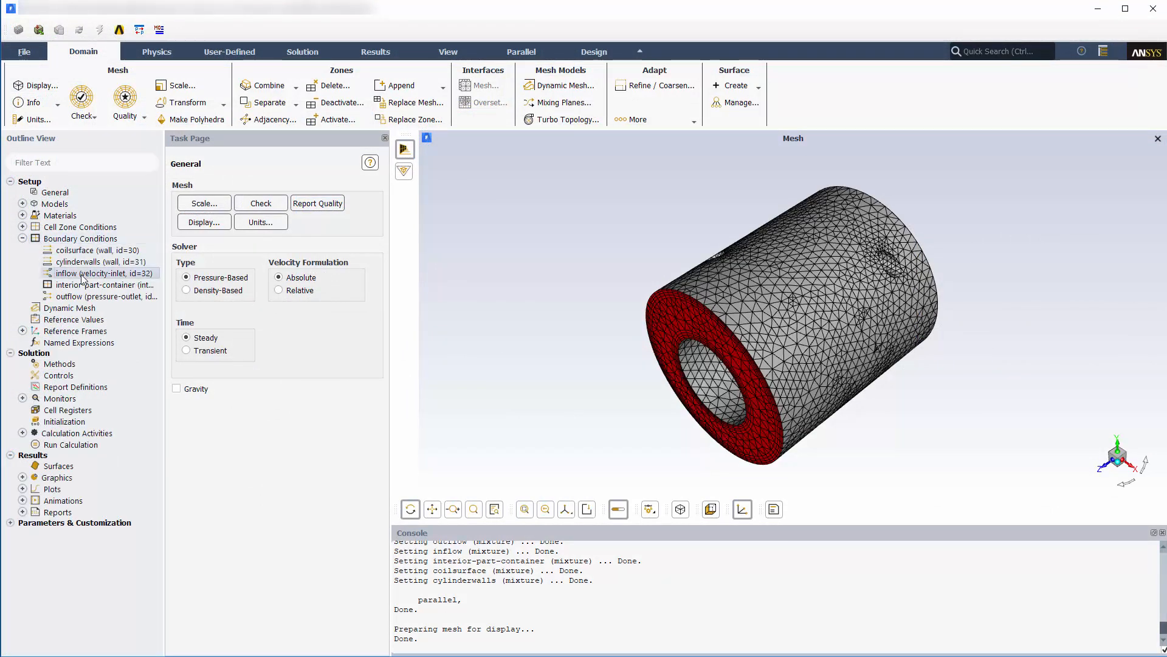
double_click(89, 273)
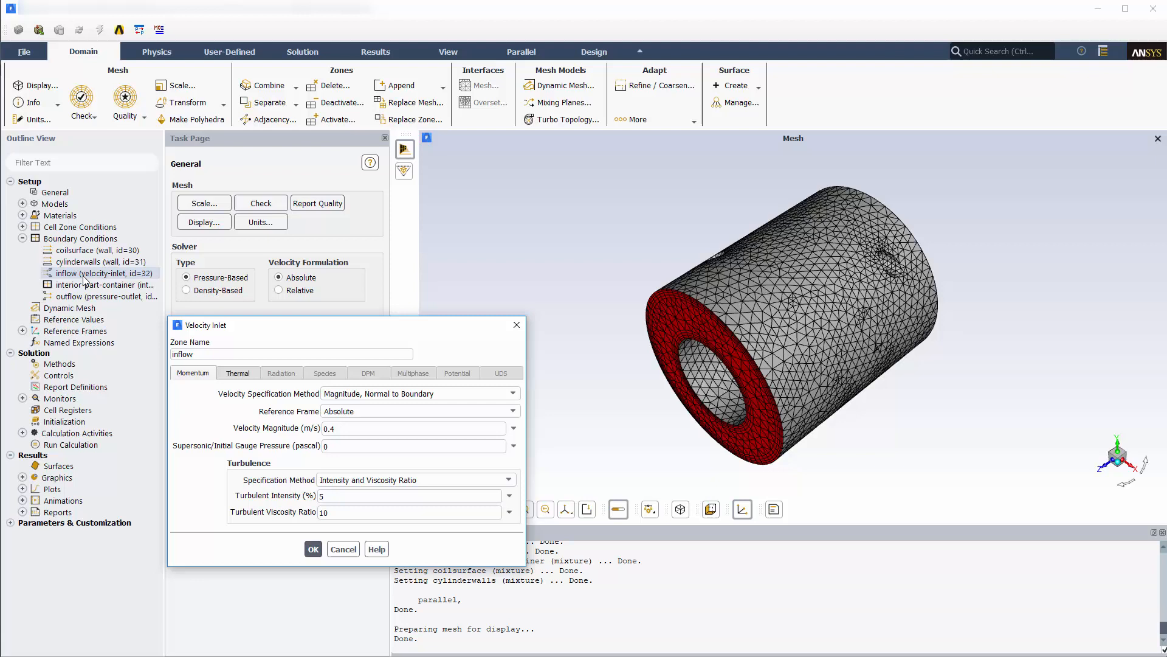
left_click(313, 548)
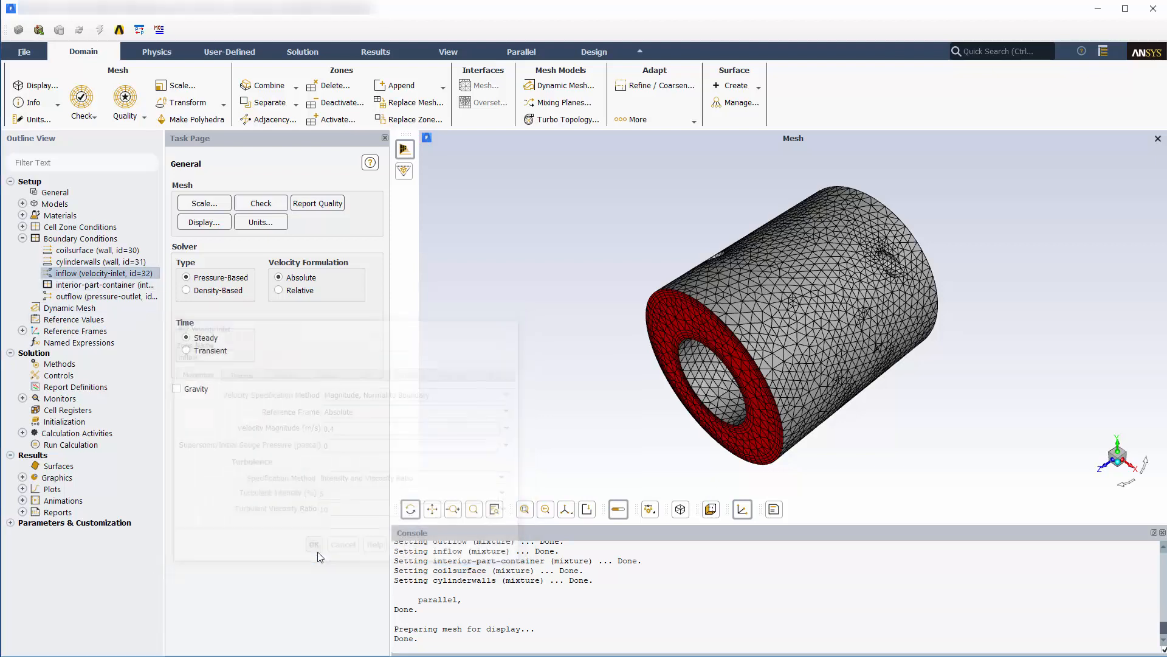
left_click(104, 295)
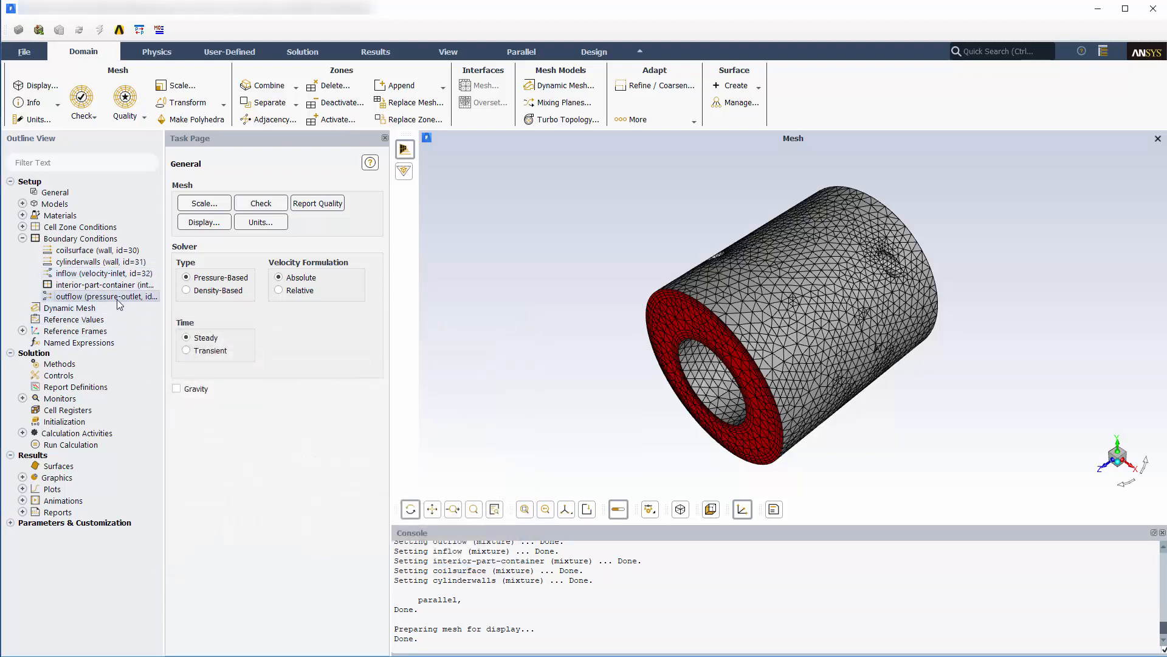
double_click(101, 297)
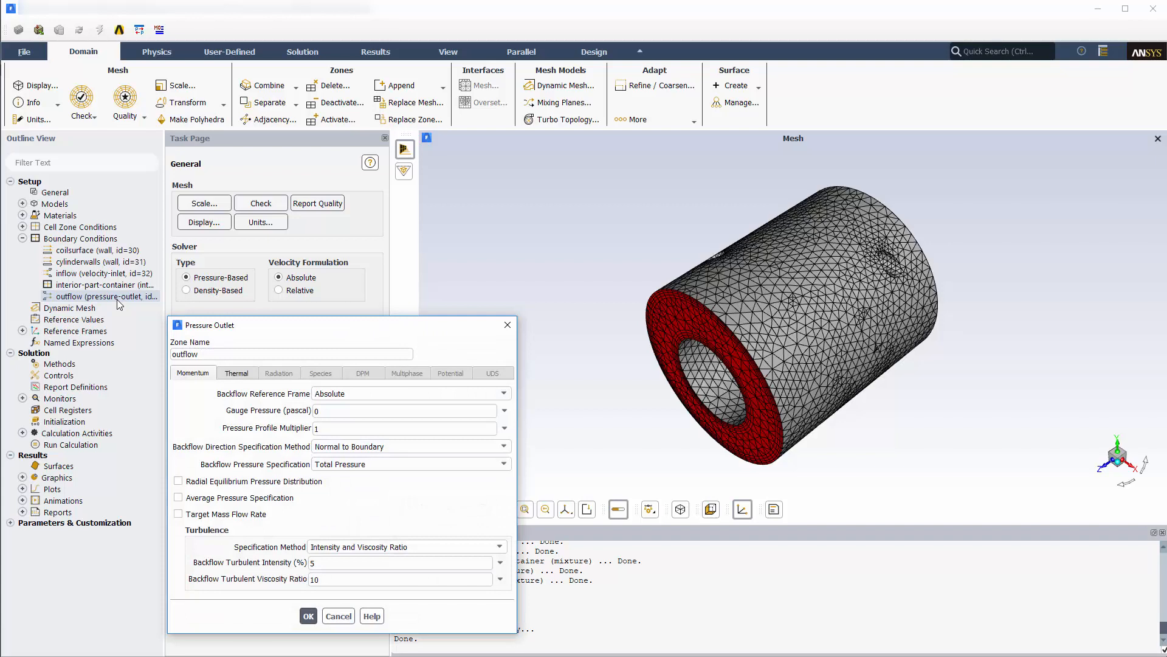
left_click(308, 616)
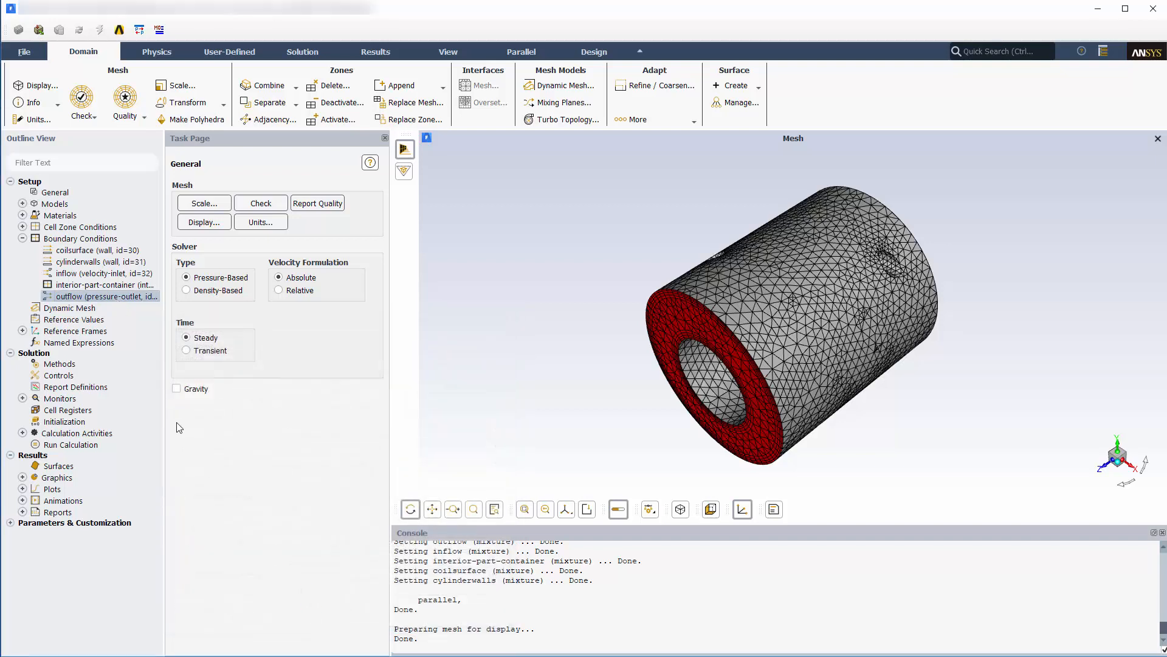
Step: Set the coilsurface wall's thermal condition to 'via System Coupling'
left_click(94, 249)
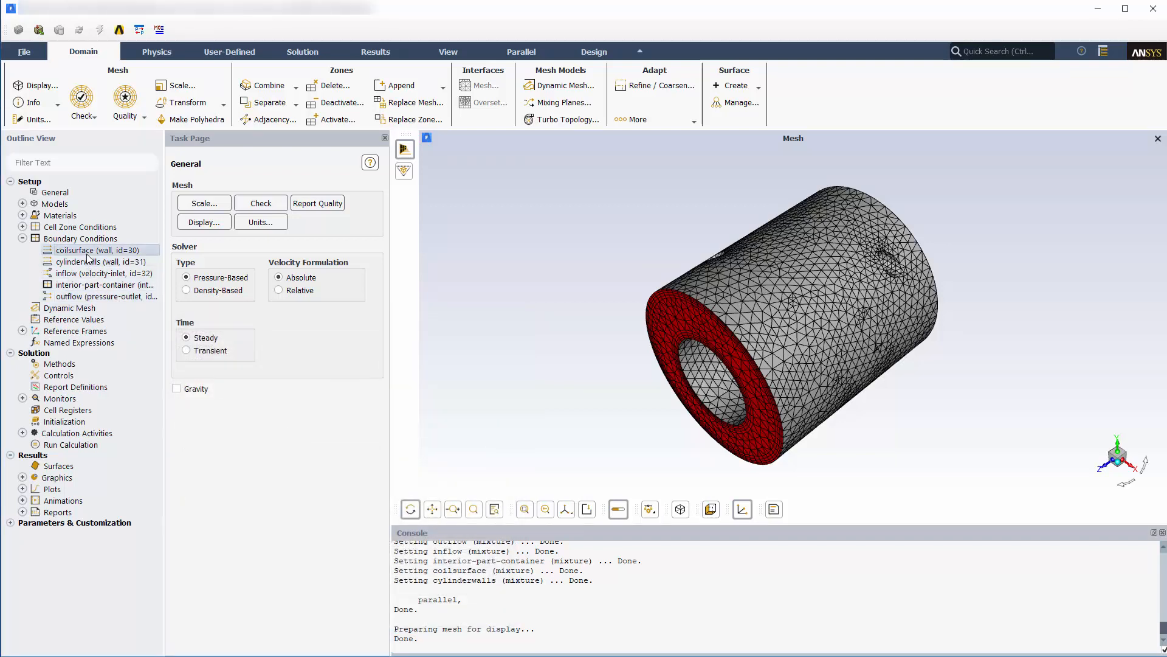
double_click(97, 249)
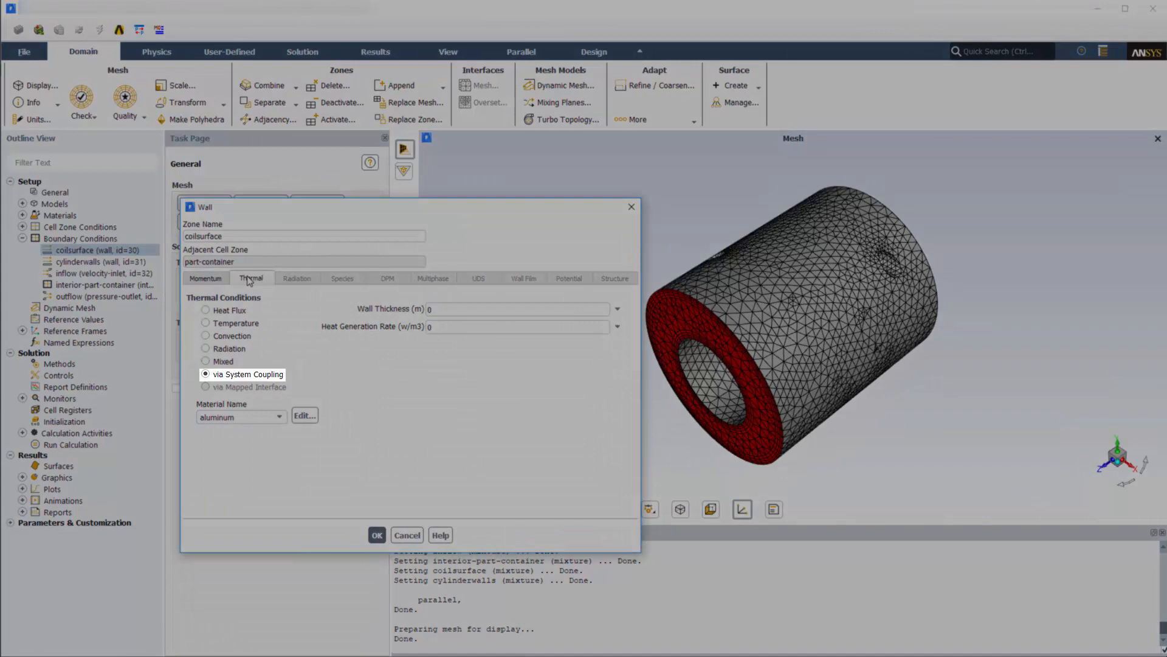
left_click(377, 535)
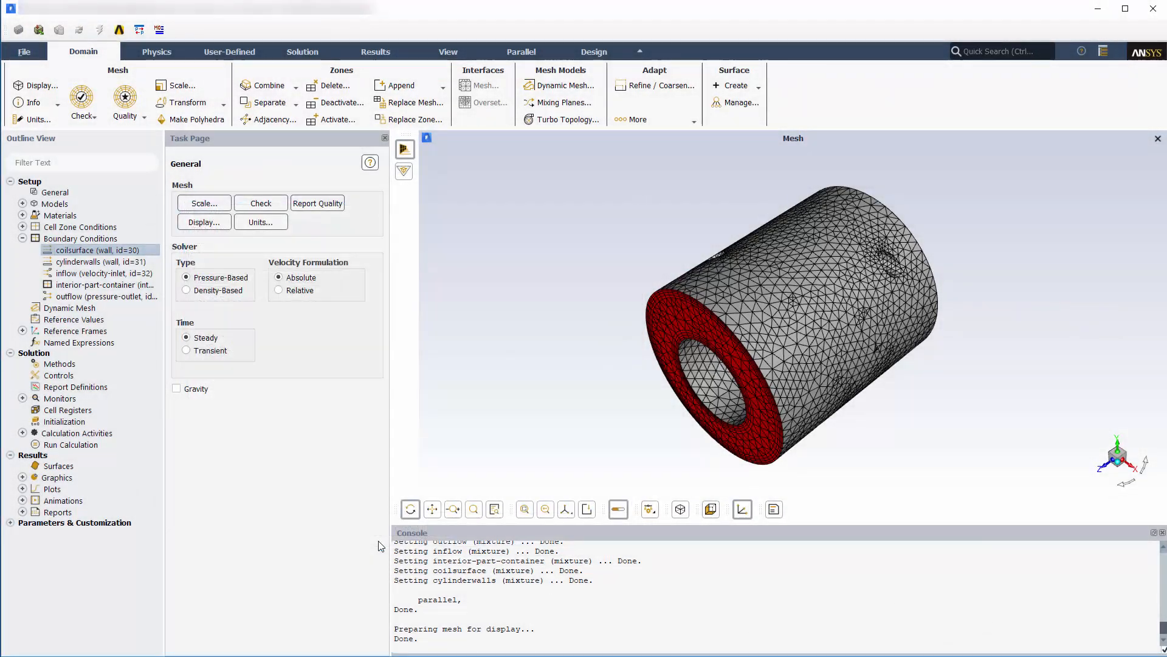
left_click(302, 51)
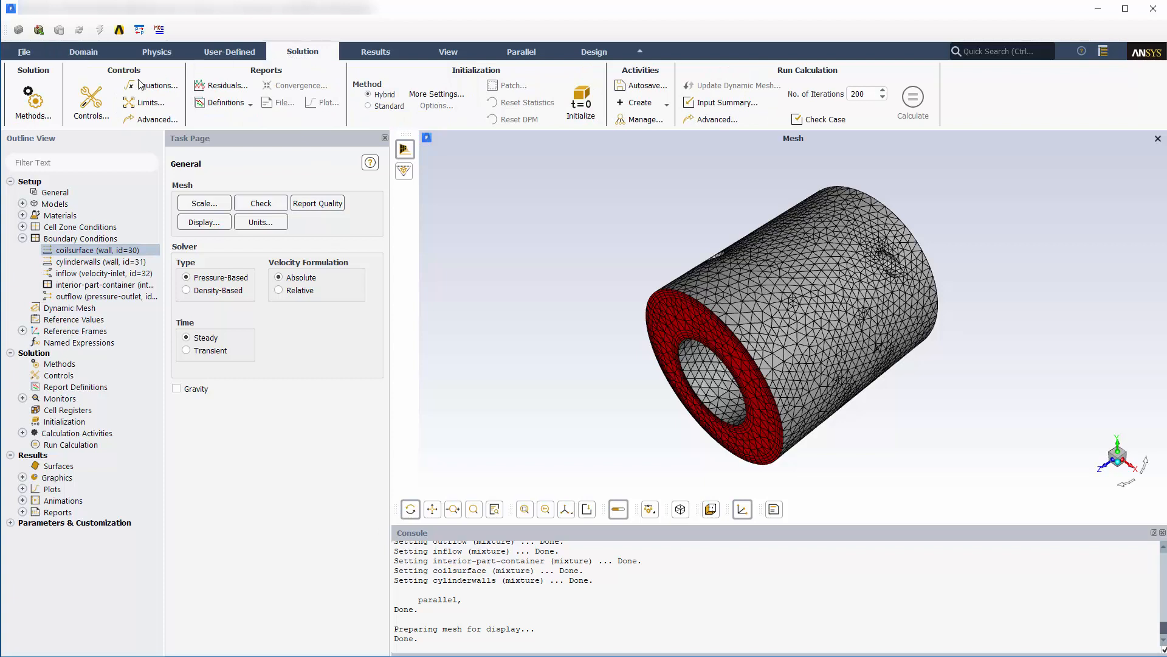
Step: Review the coupled solution methods and residual criteria, including energy at 1e-05
left_click(31, 101)
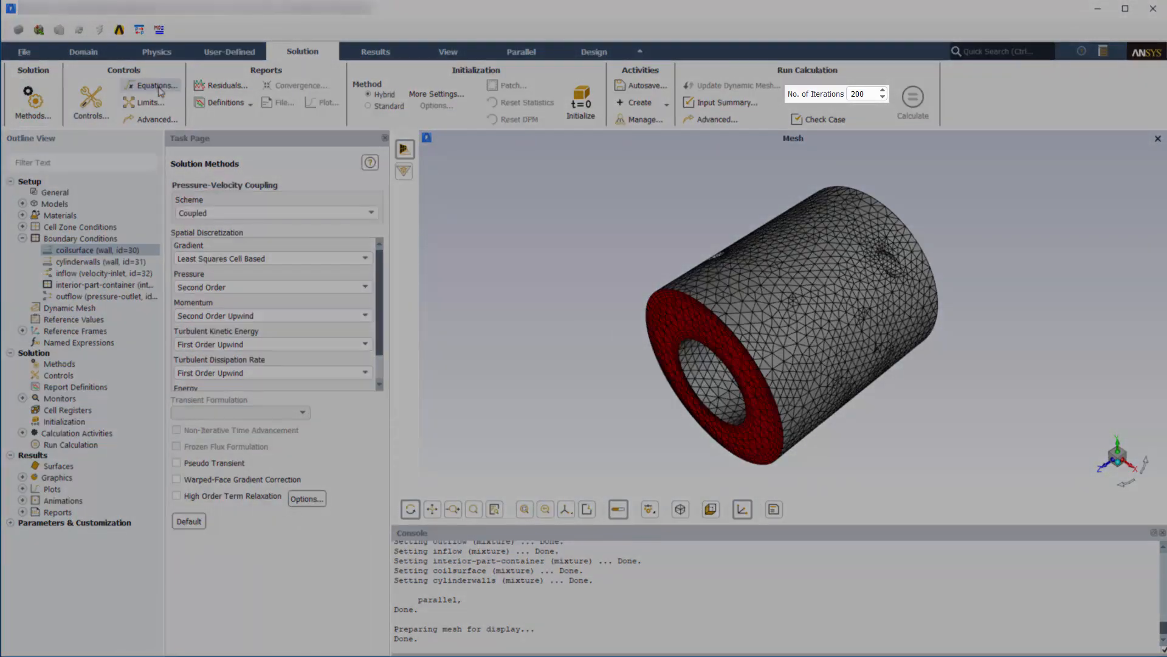
left_click(224, 86)
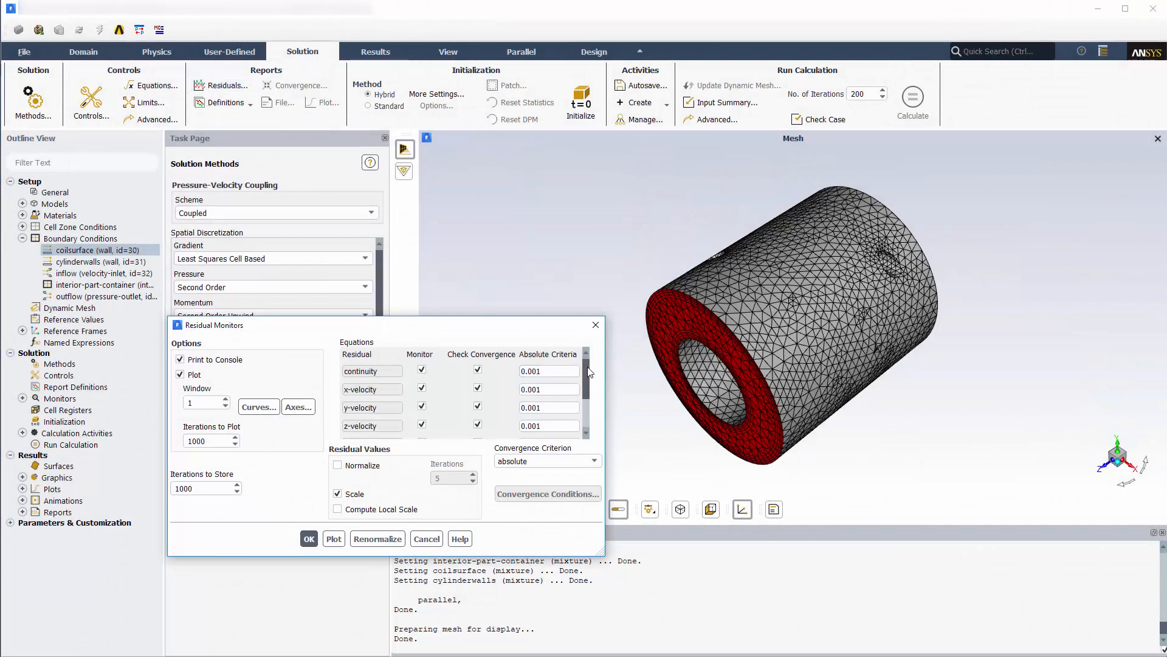
scroll("down", 3)
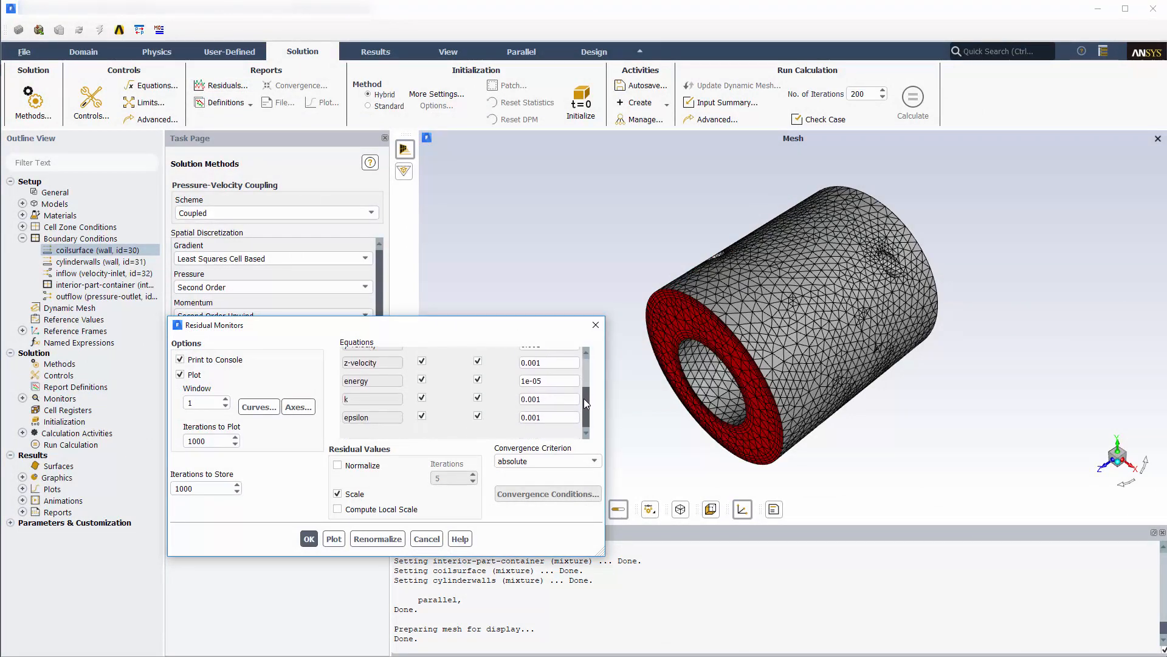
left_click(308, 539)
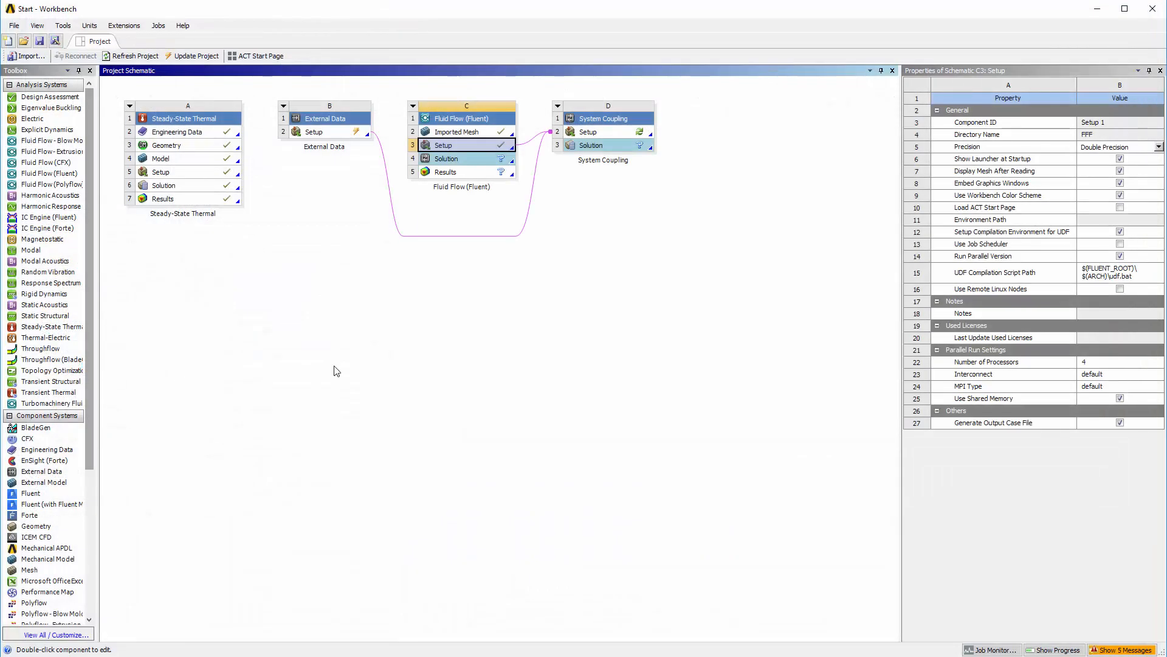
Step: Edit the System Coupling setup, agreeing to re-read the upstream data
right_click(588, 132)
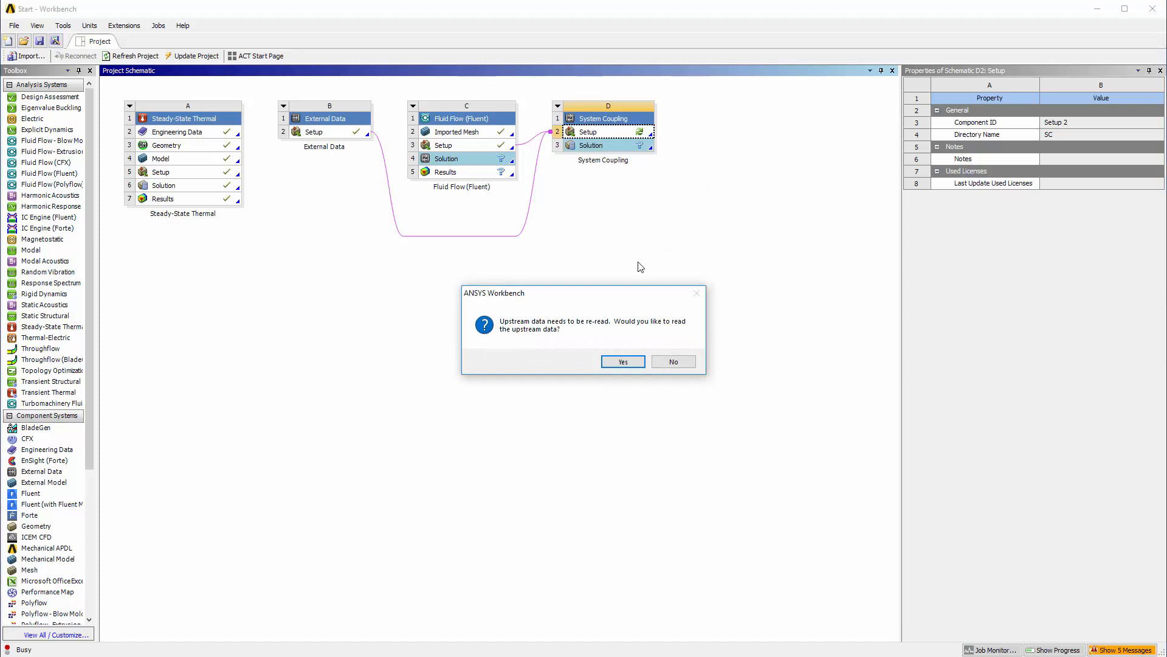
left_click(623, 361)
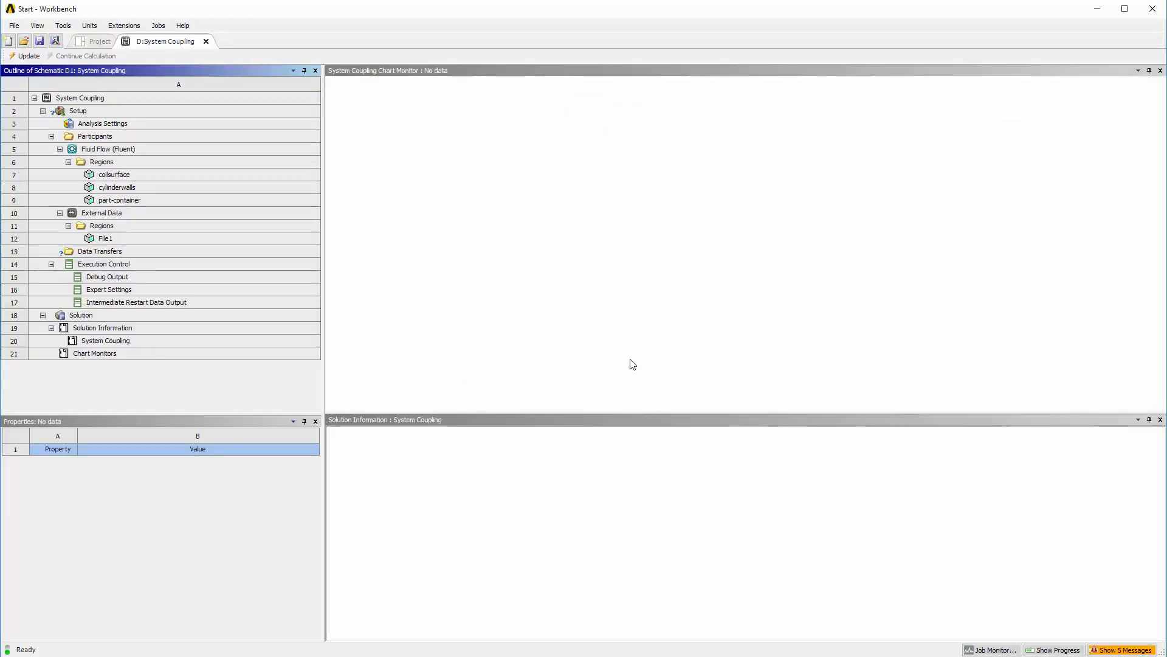
Step: Create a data transfer from the External Data File1:Temperature1 output
left_click(102, 123)
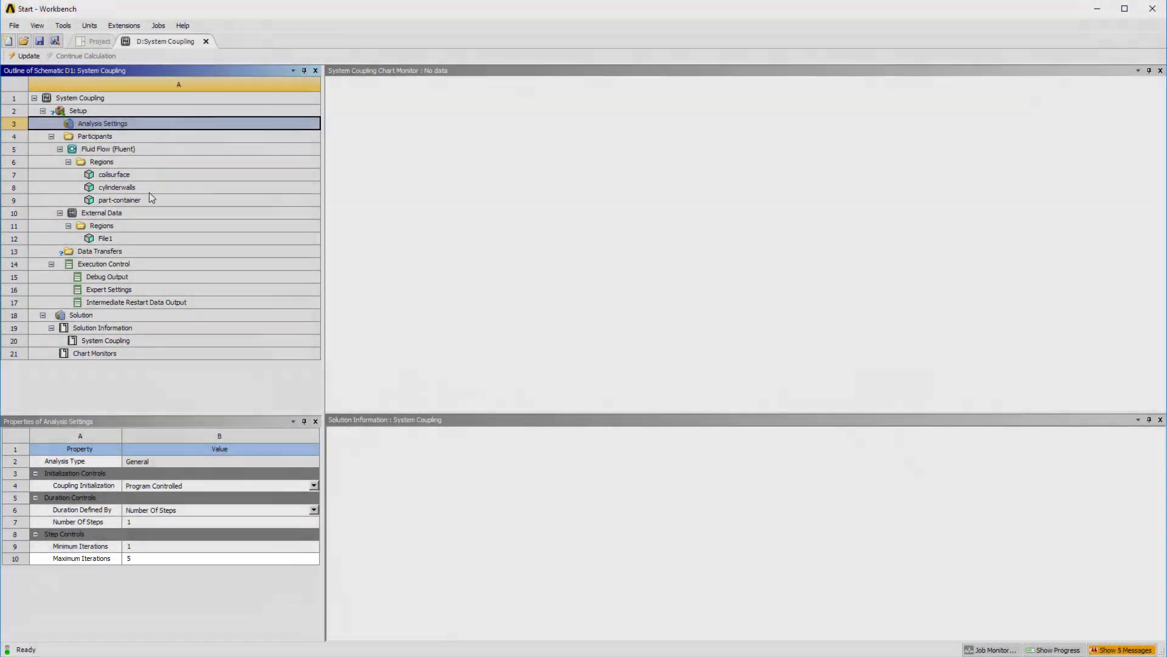
left_click(105, 238)
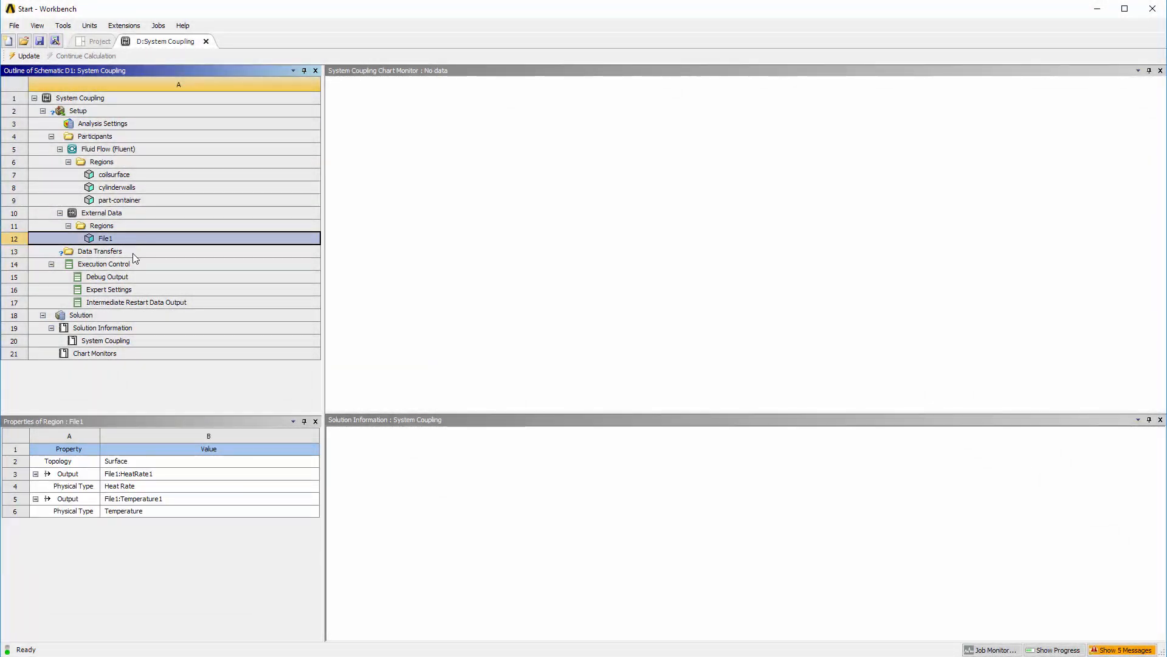
left_click(134, 498)
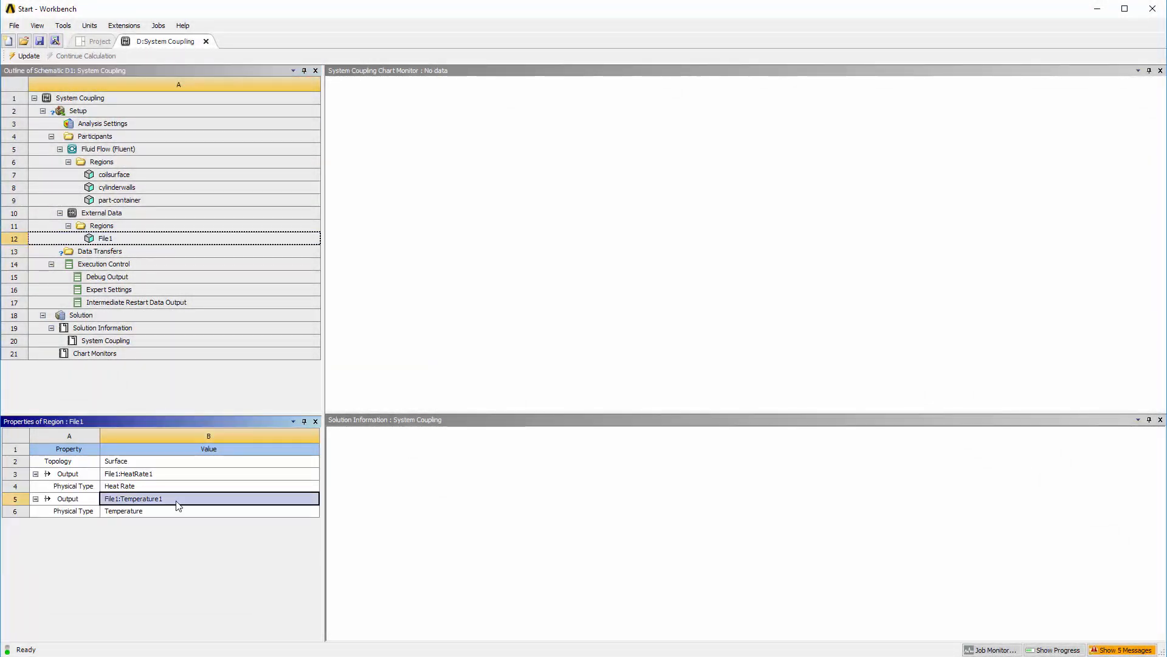
right_click(133, 499)
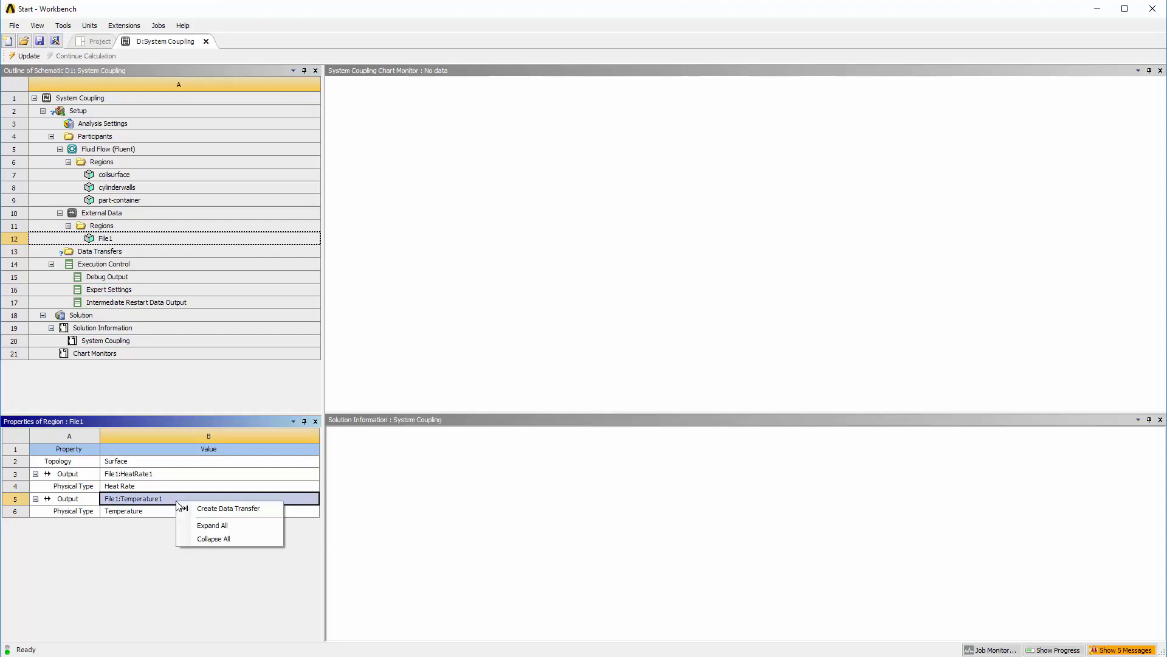
mouse_move(229, 508)
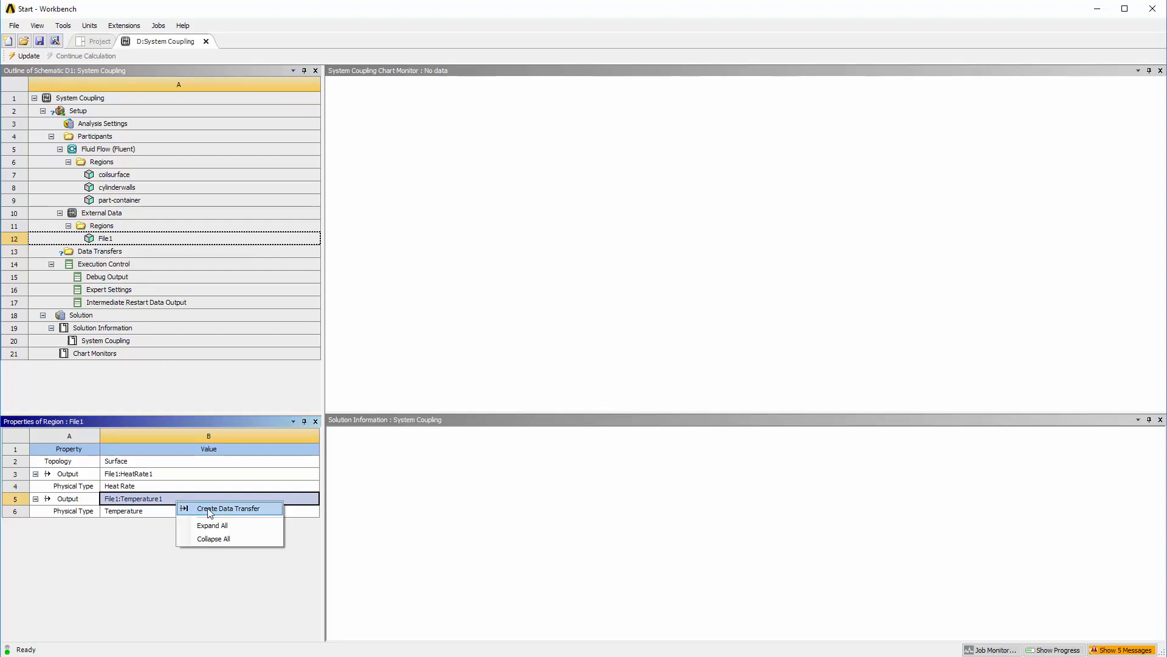
left_click(227, 508)
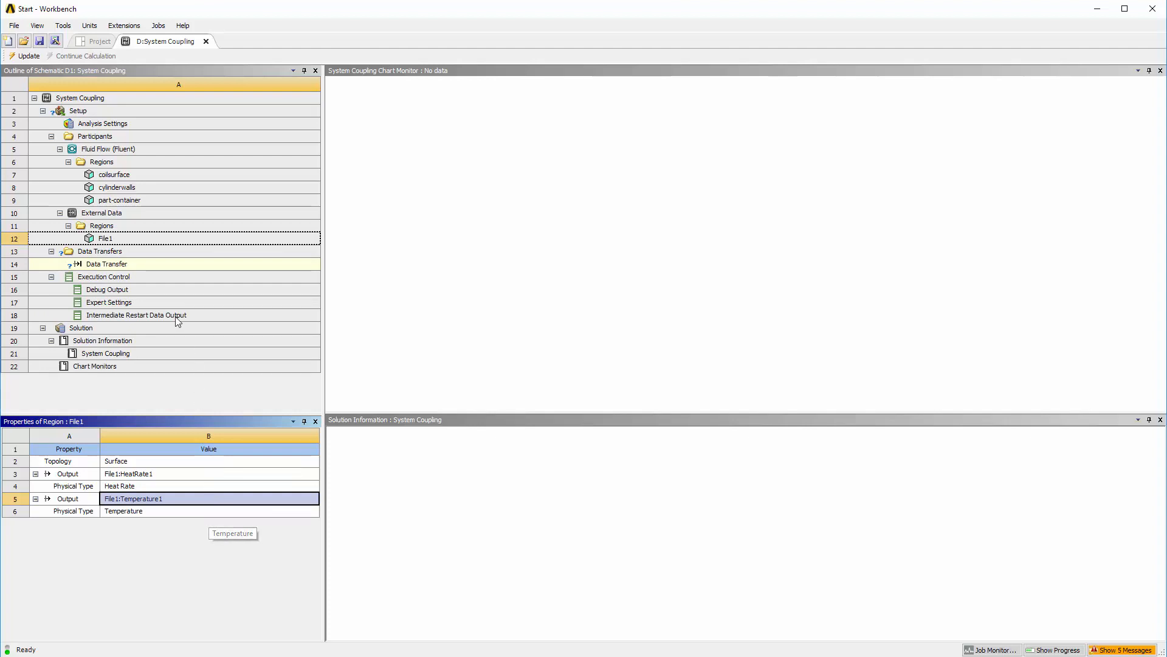
Step: Target the data transfer at Fluent's coilsurface region with variable temperature
left_click(107, 264)
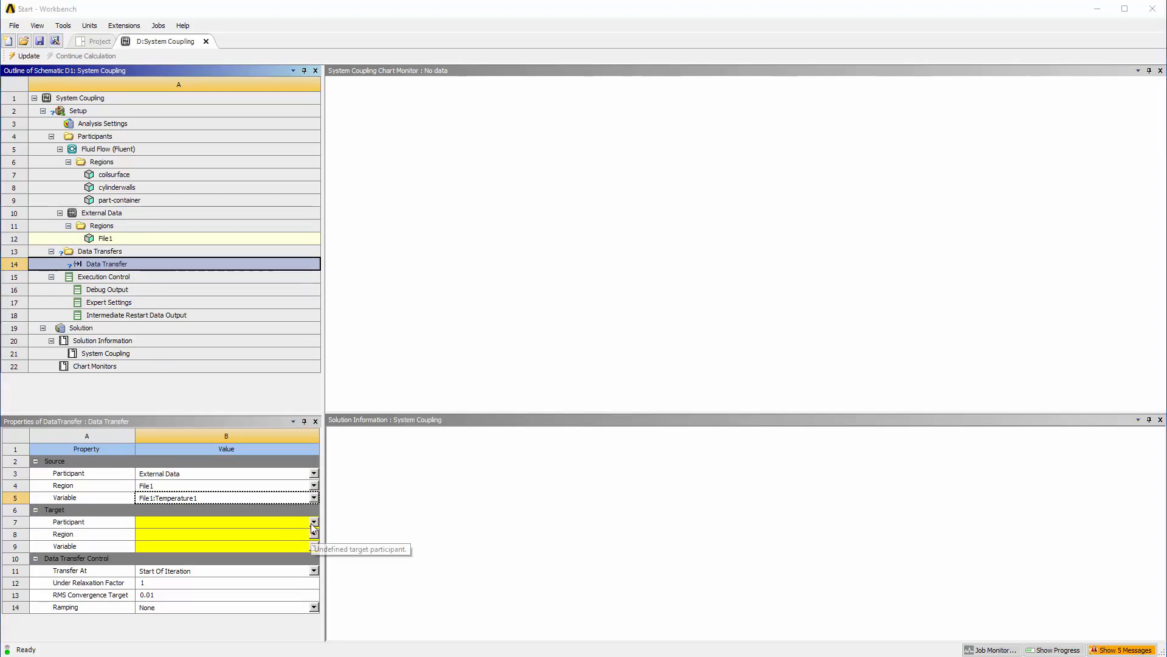
left_click(226, 522)
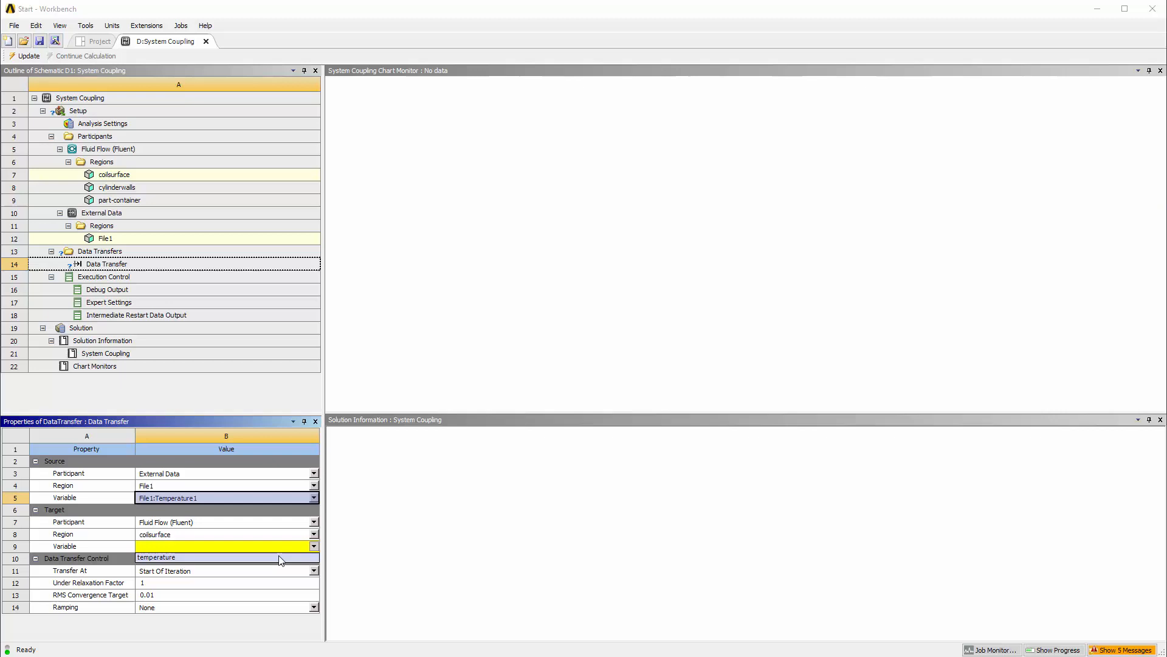
left_click(224, 546)
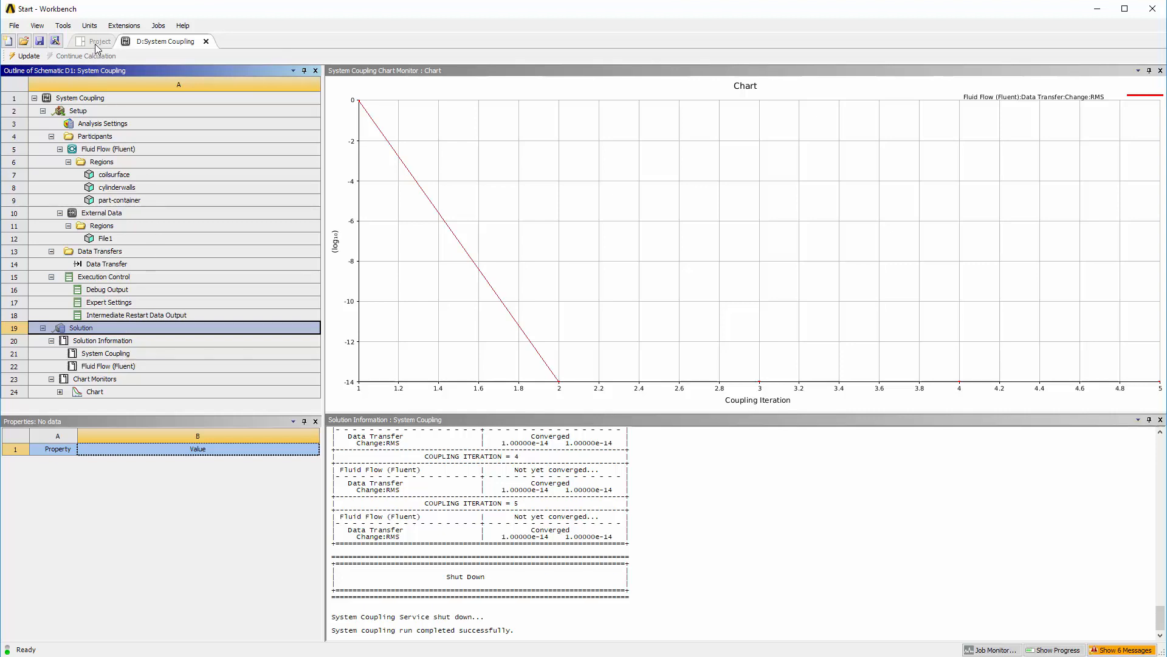
Step: Return to the project schematic with the coupling solved and a Results system added
left_click(99, 41)
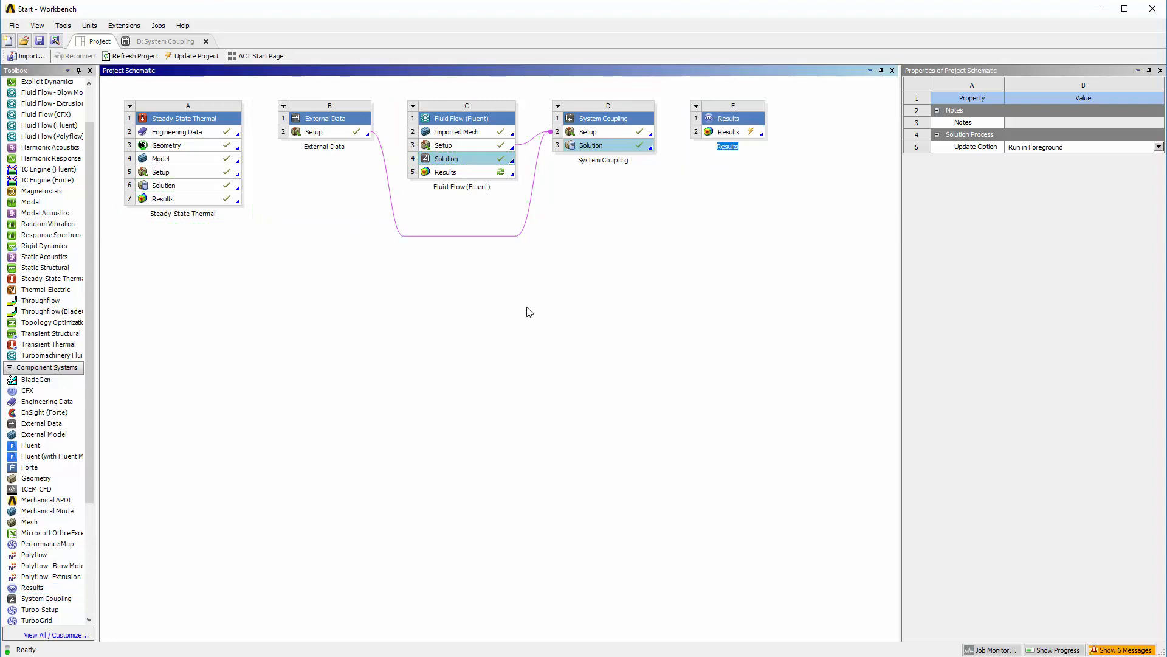
Step: Feed both solutions into Results and launch CFD-Post showing the 300–305 K temperature contour
left_click(188, 185)
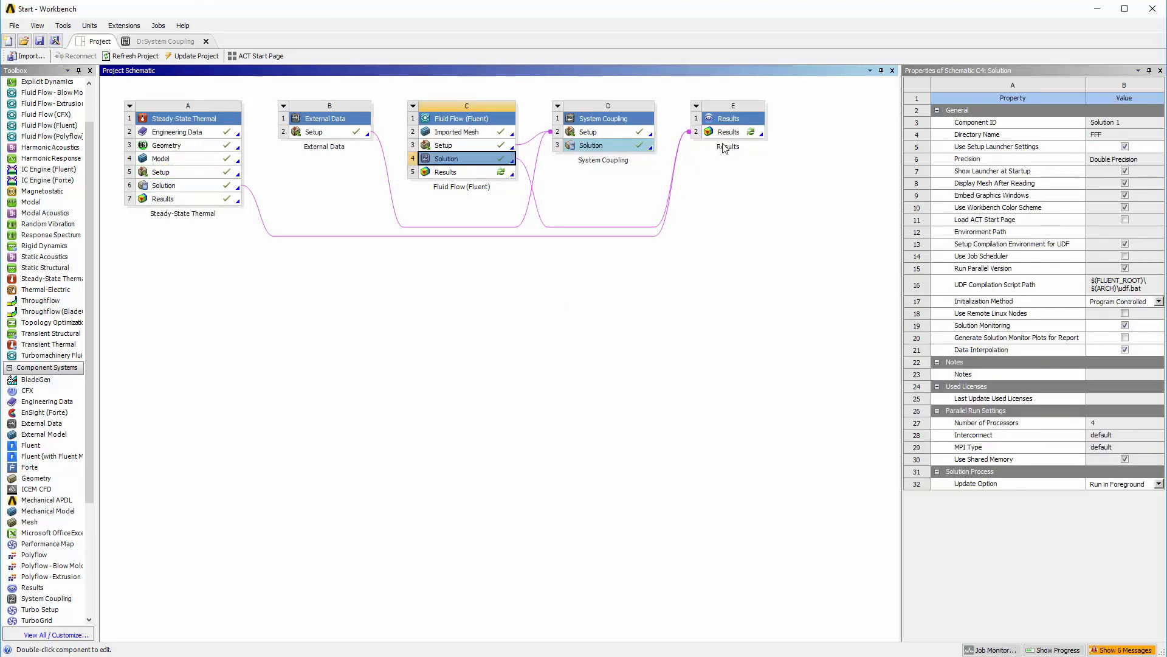
double_click(728, 132)
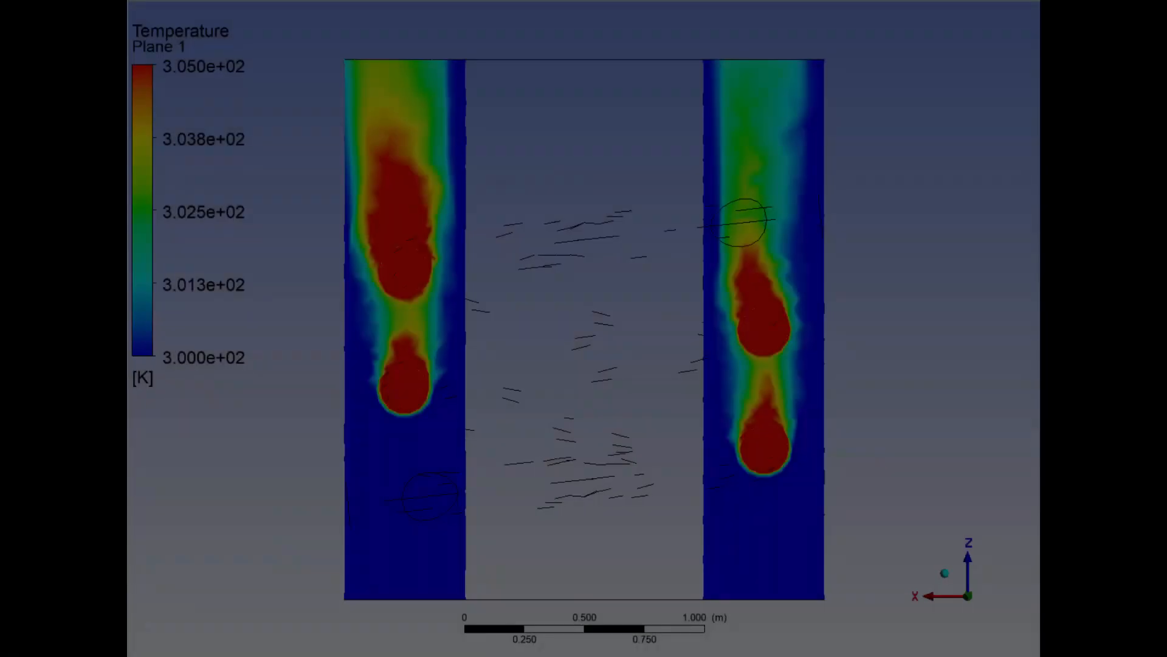